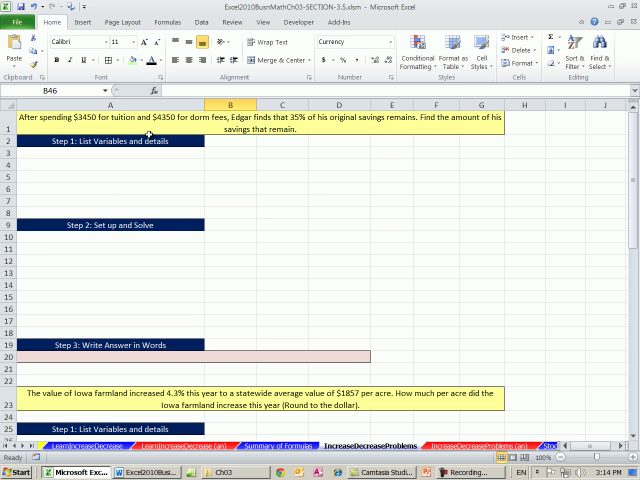
Scroll down to the Iowa farmland problem at row 23 and select cell A26
left_click(229, 189)
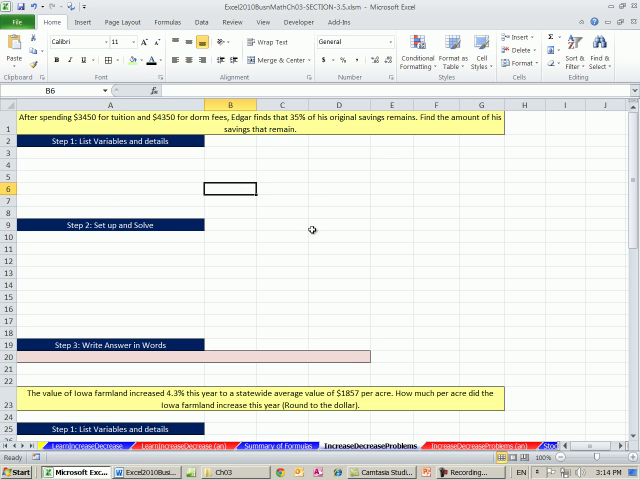
scroll("down", 3)
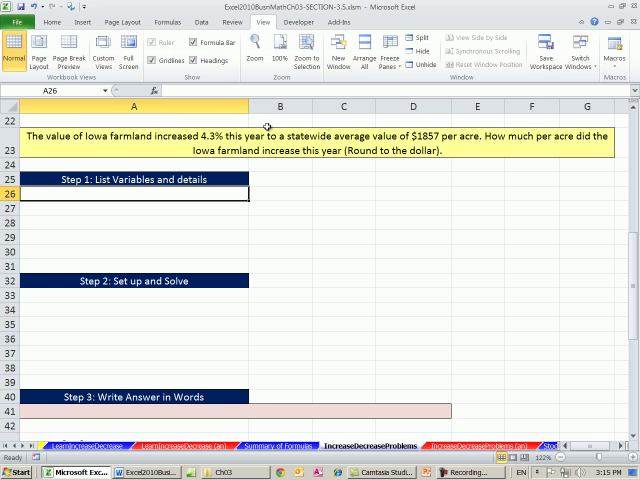
mouse_move(409, 116)
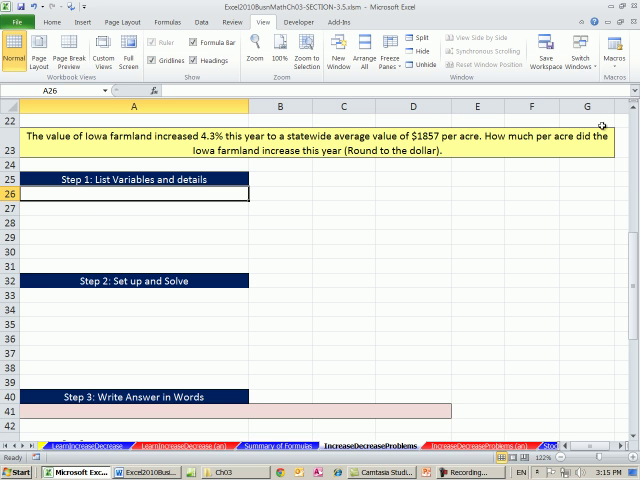
mouse_move(285, 143)
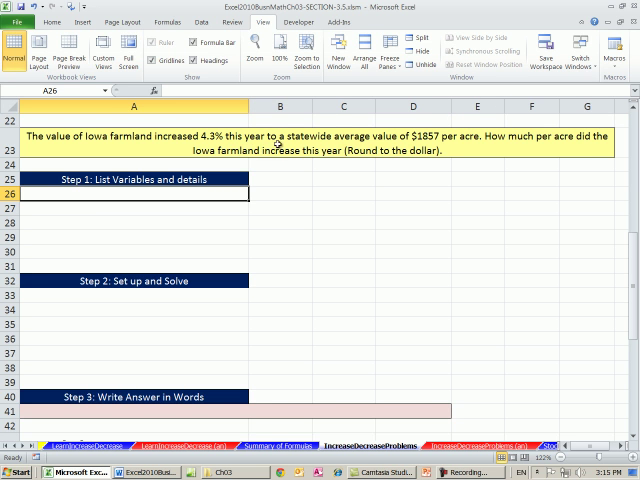
mouse_move(448, 150)
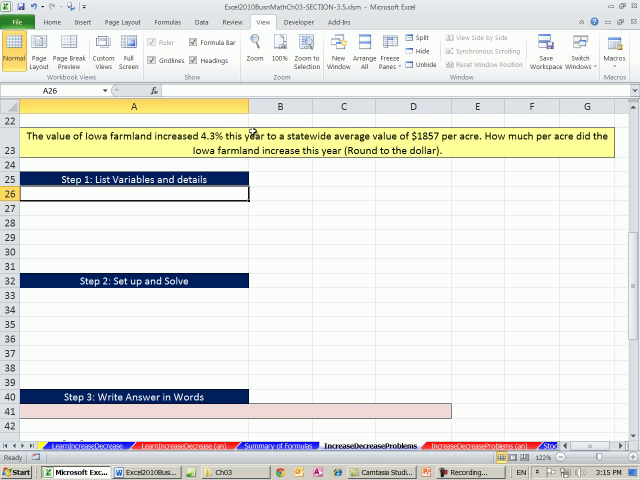
mouse_move(243, 144)
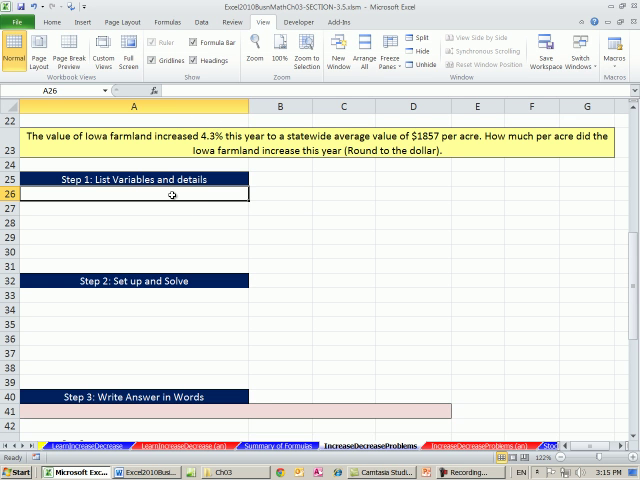
Enter 'ROC = amount of value increase in land' in A26 and 4.3% in B26
type("ROC =")
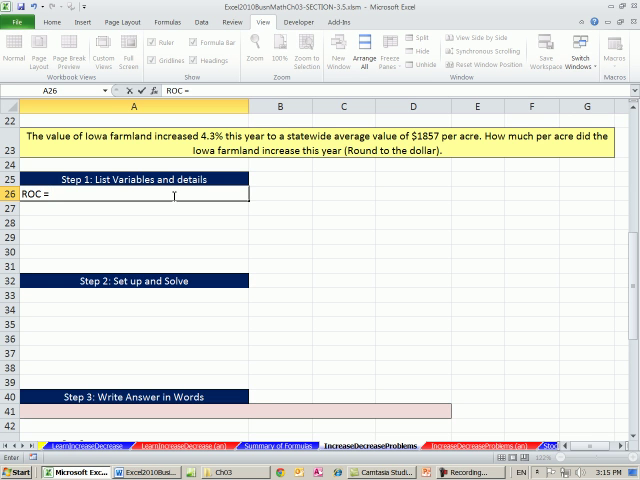
type("am")
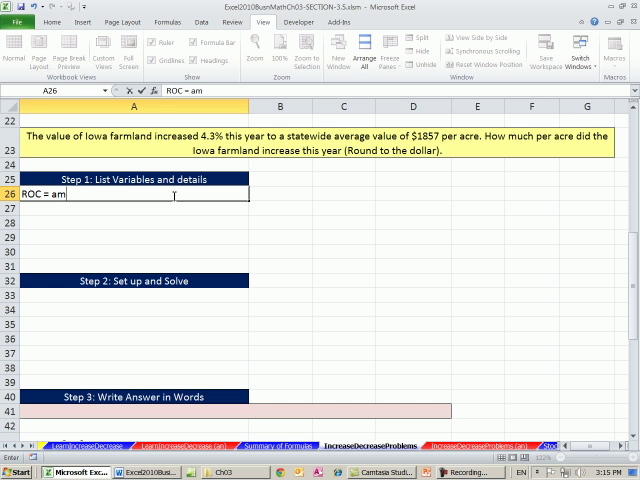
type("ount")
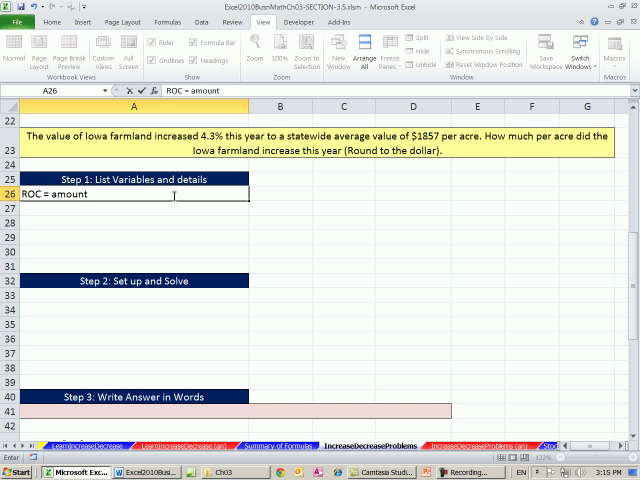
type("of")
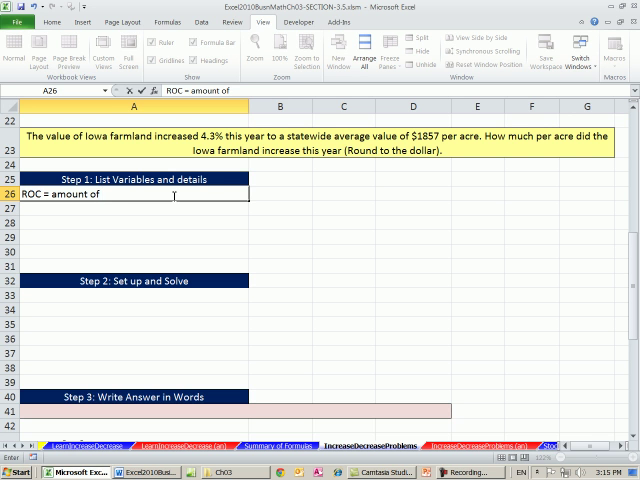
type("value incr")
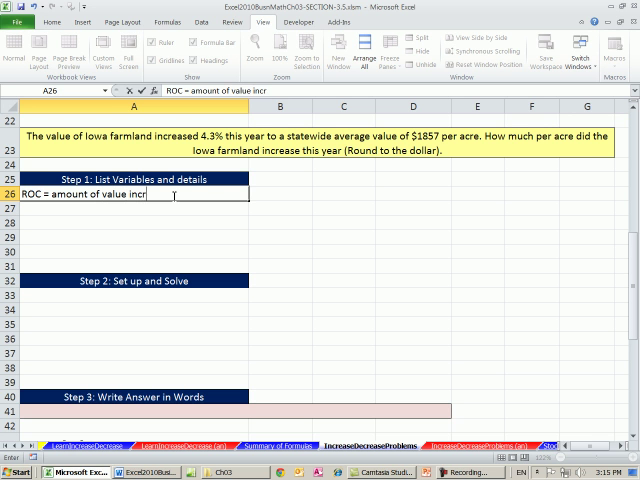
type("ease")
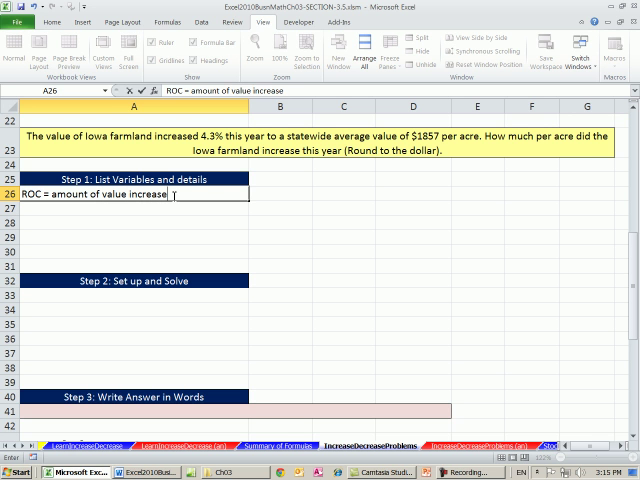
type("in land =")
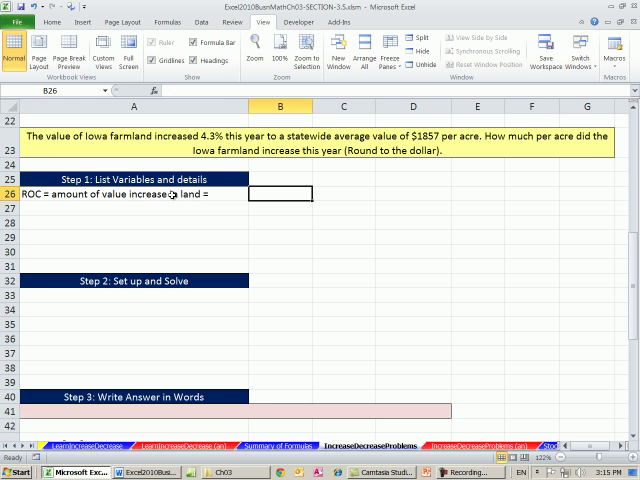
type("4.30%")
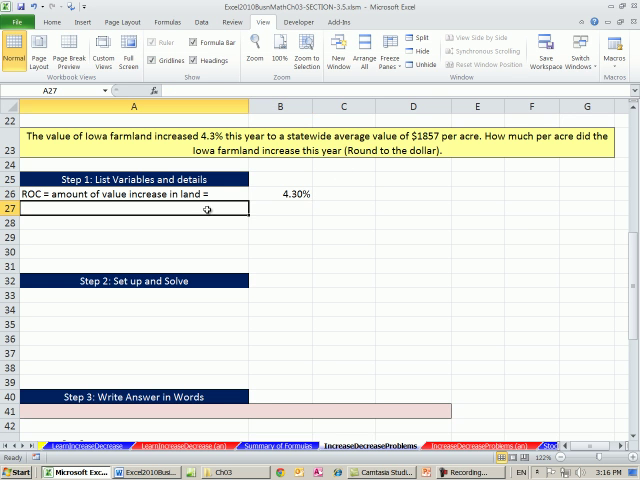
Enter 'End = End value in land' in A27 with 1857 in B27, formatted as currency
type("End = End")
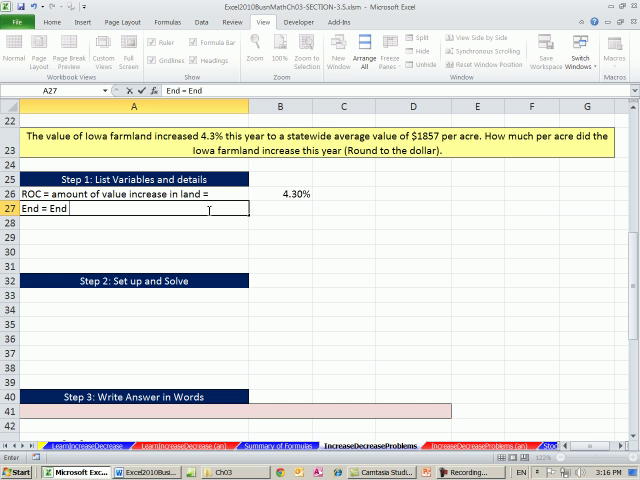
type("value in la")
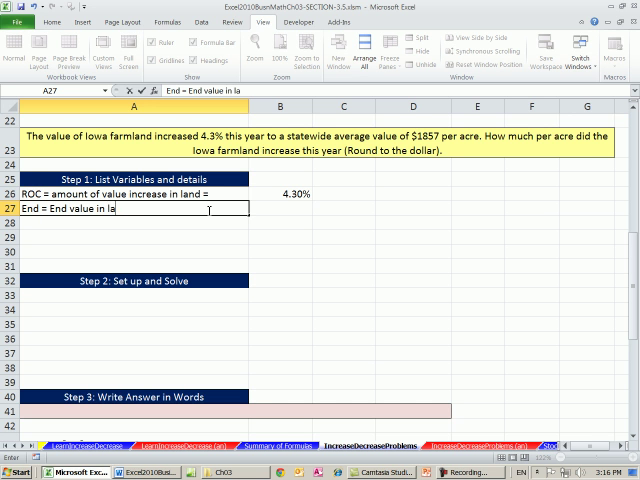
type("nd")
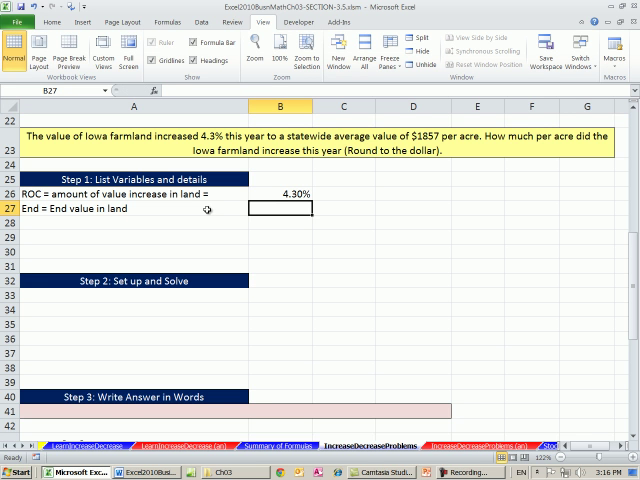
type("1857")
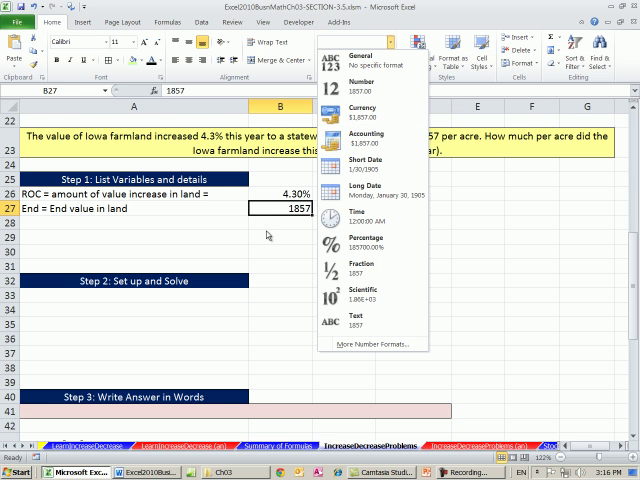
mouse_move(360, 113)
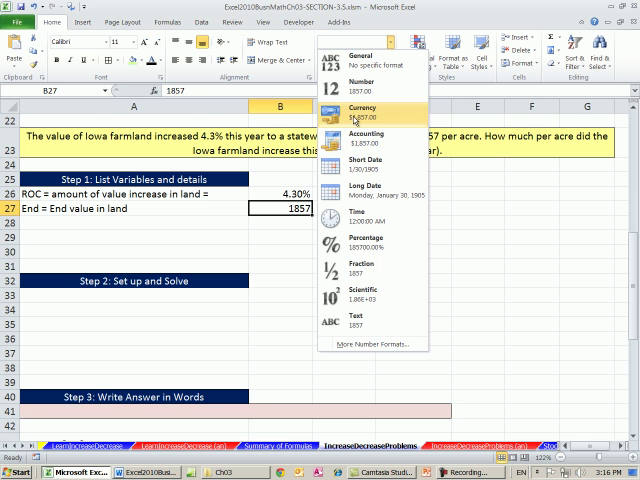
left_click(355, 112)
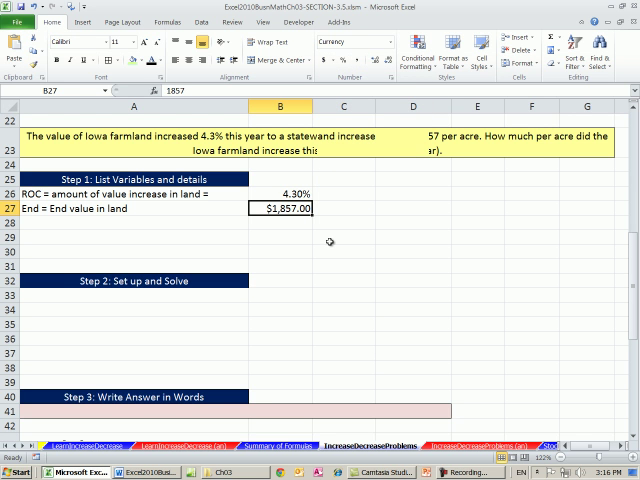
scroll("down", 3)
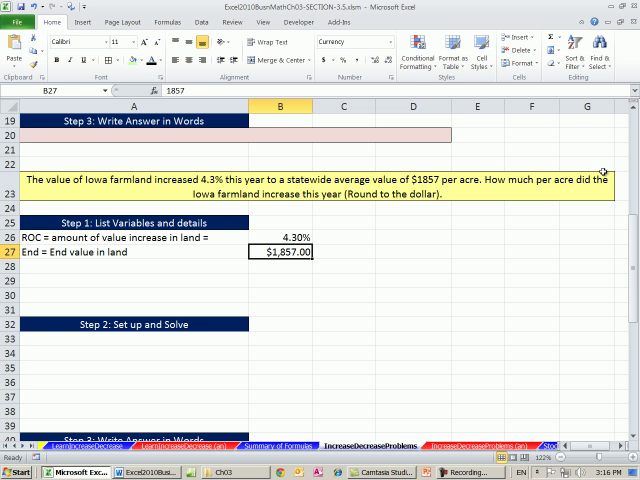
mouse_move(335, 194)
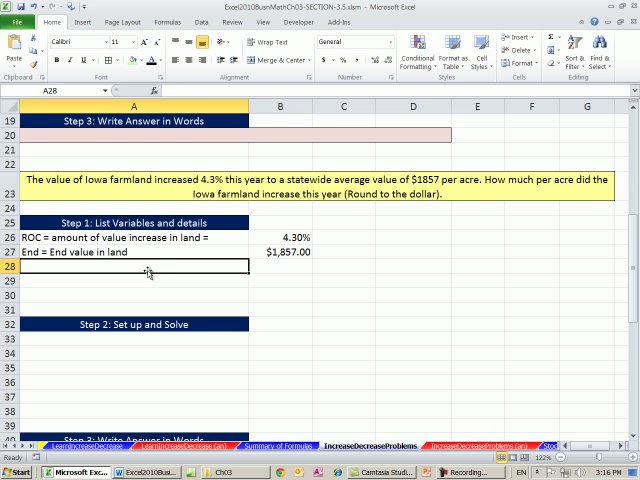
Type 'Goal: Amount of land value increase' in A28, correcting the 'valeu' misspelling
type("Goal:")
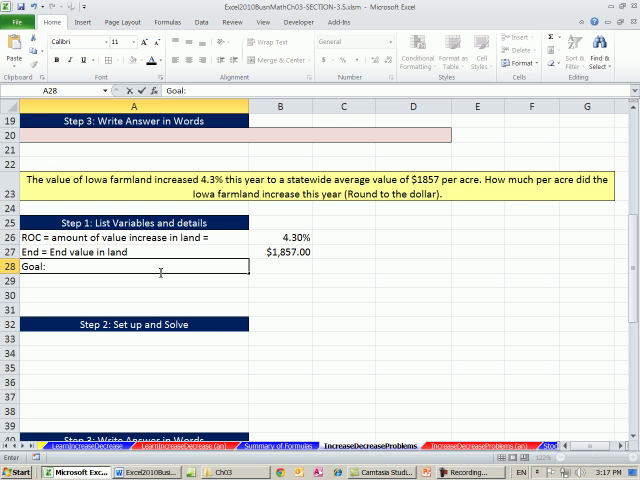
type("A")
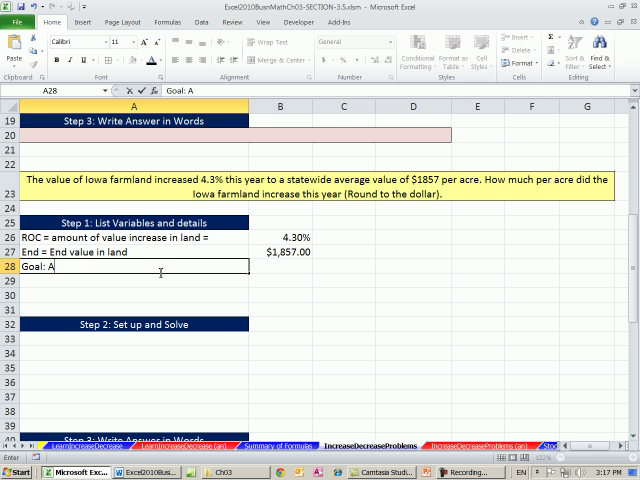
type("mount of")
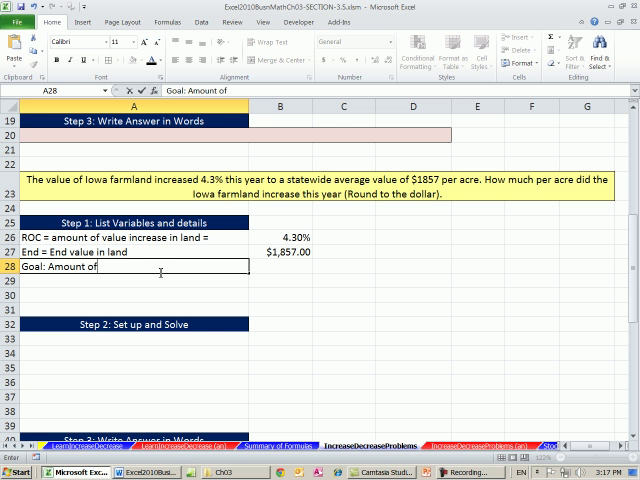
type("land valeu")
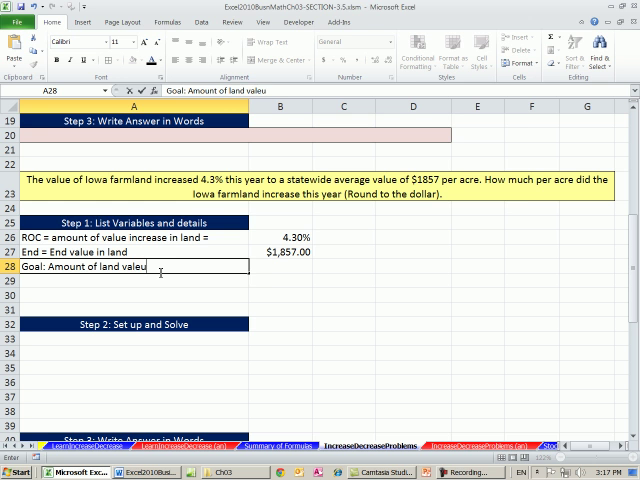
type("increase")
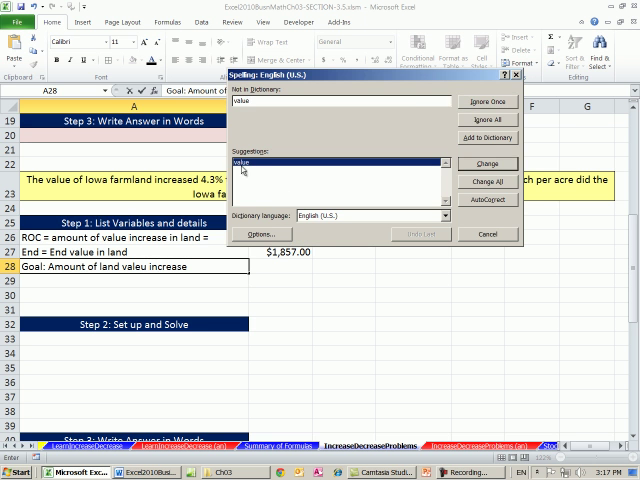
left_click(484, 163)
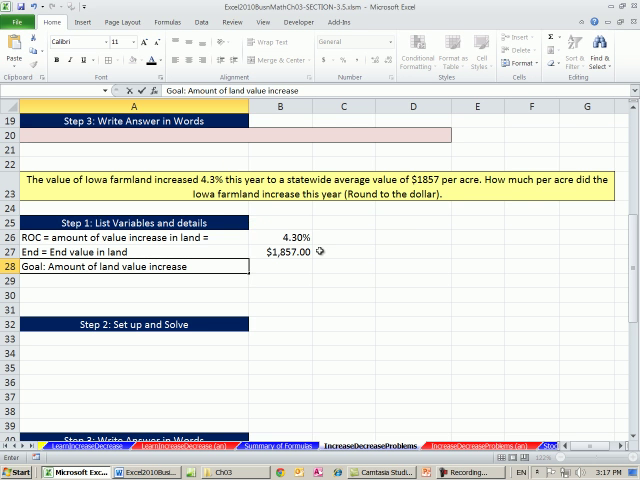
left_click(285, 266)
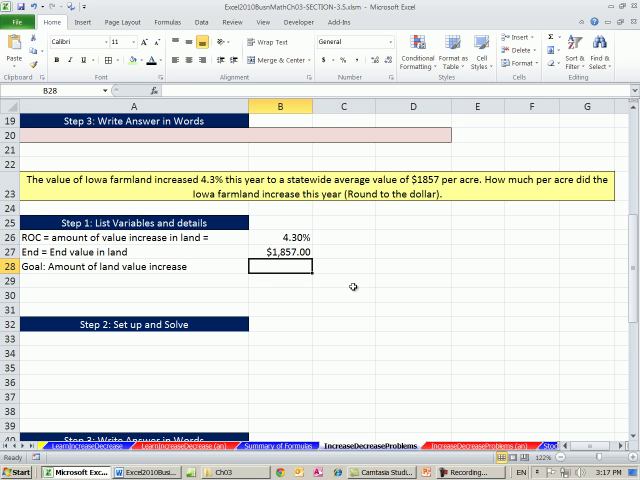
Put ?? in B28 and add 'Requirement: Round to the dollar' in A29, fixing the spelling
type("??")
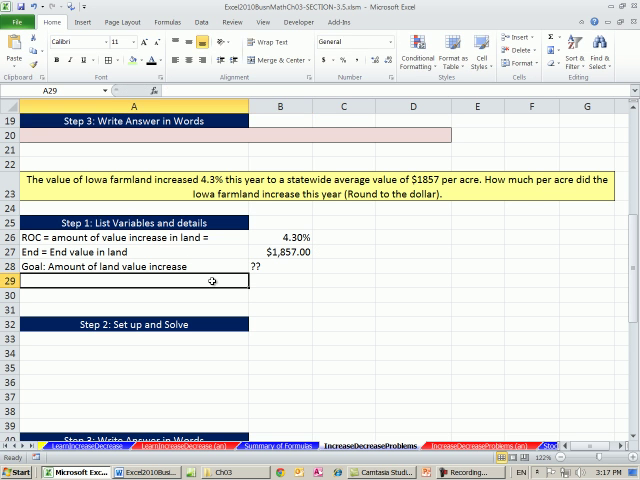
type("Requi")
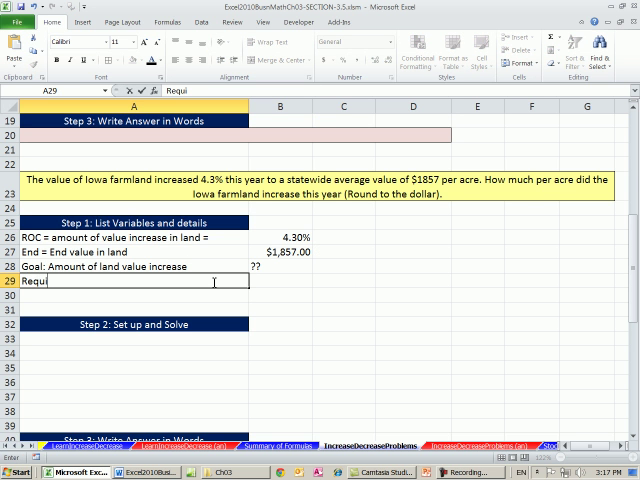
type("remnet")
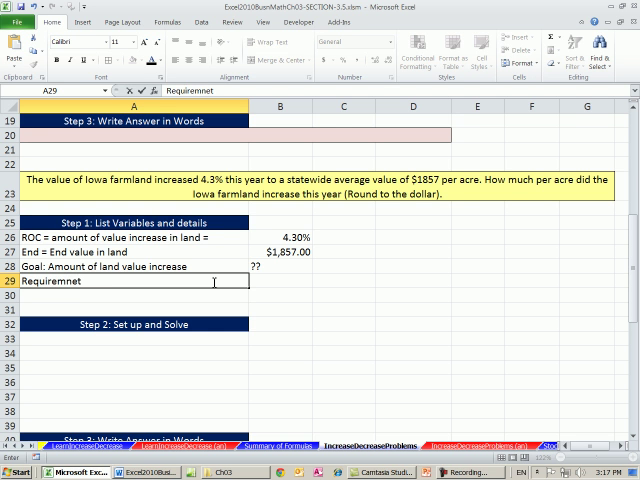
type(":")
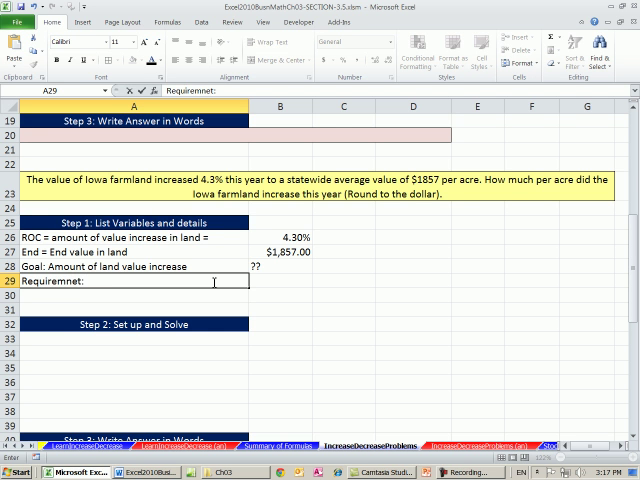
type("Round")
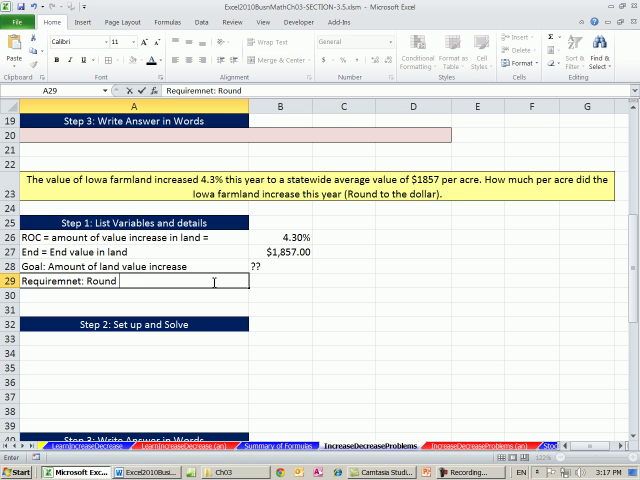
type("to the dollar")
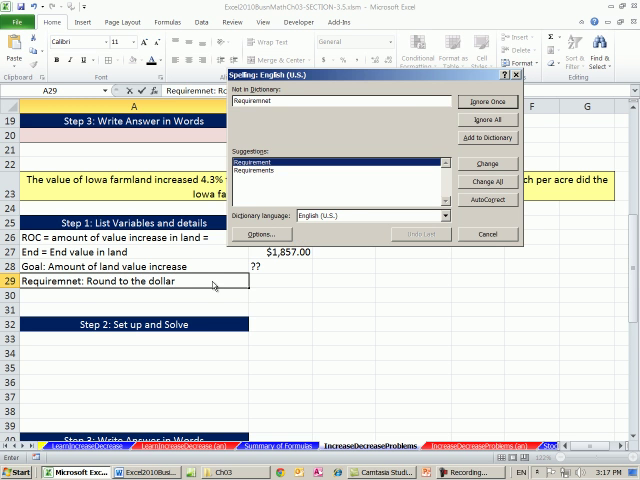
left_click(484, 162)
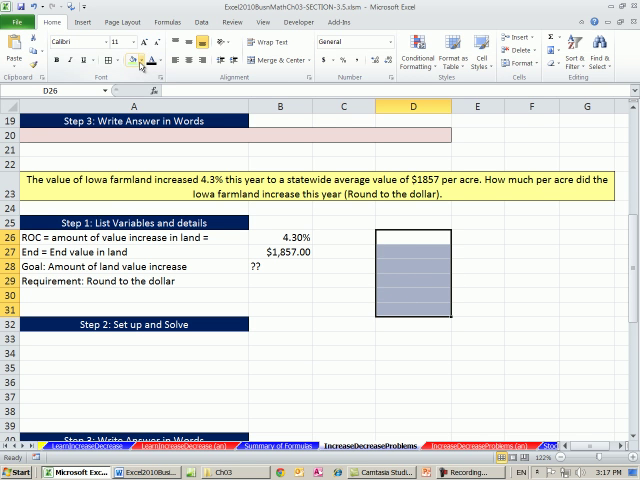
Give D26:D31 a pink fill and thick box border, and label the box End
left_click(136, 70)
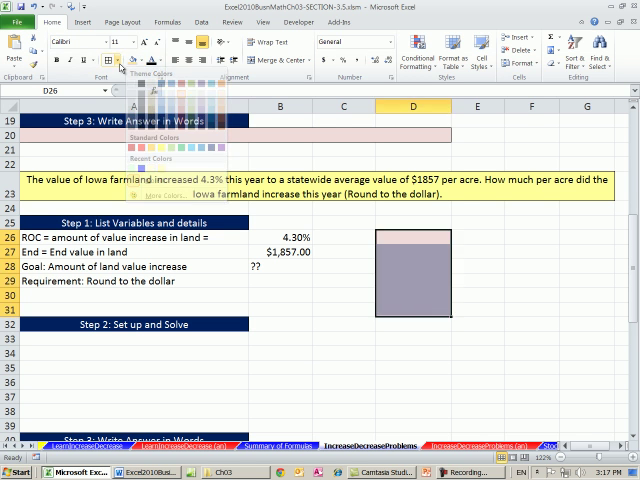
left_click(108, 52)
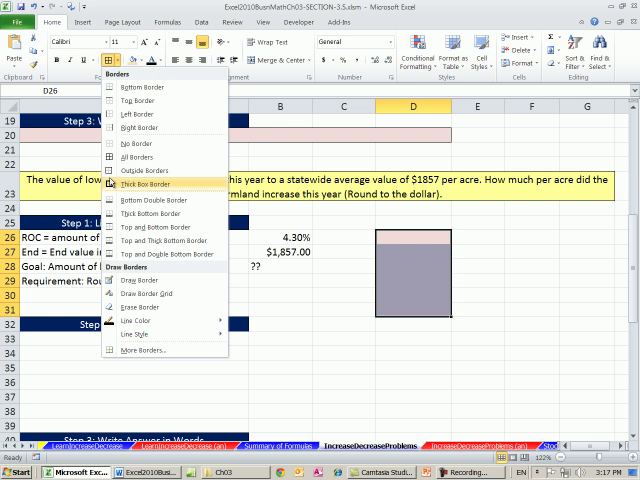
left_click(364, 303)
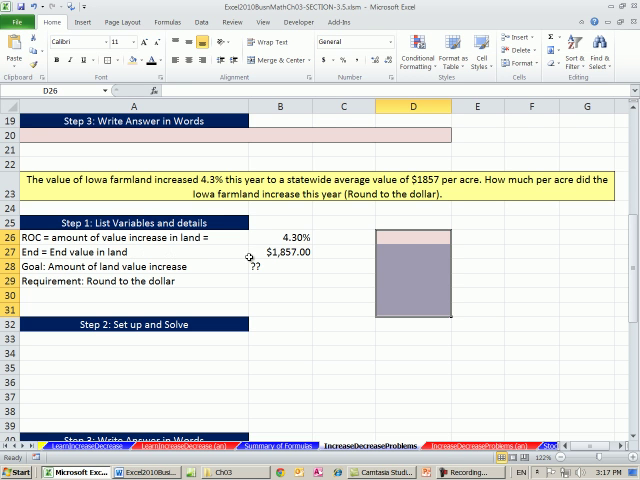
mouse_move(275, 252)
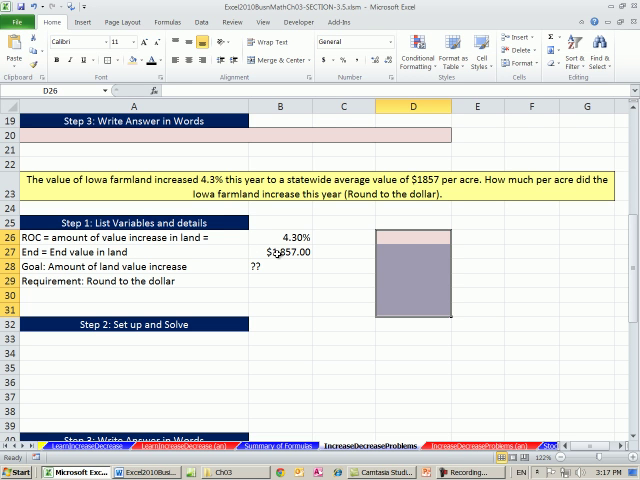
mouse_move(286, 258)
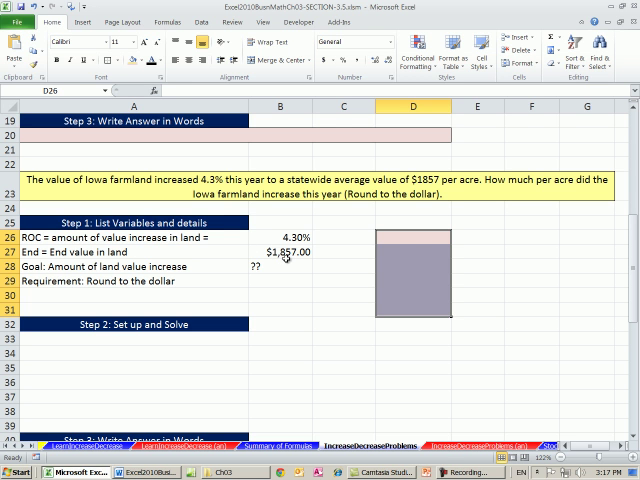
left_click(412, 242)
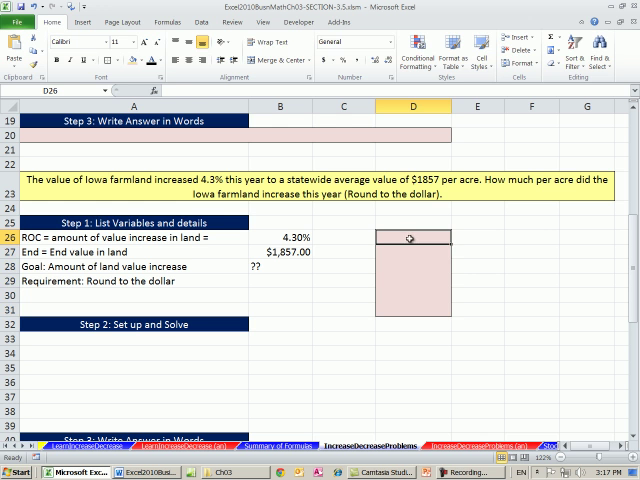
type("=End")
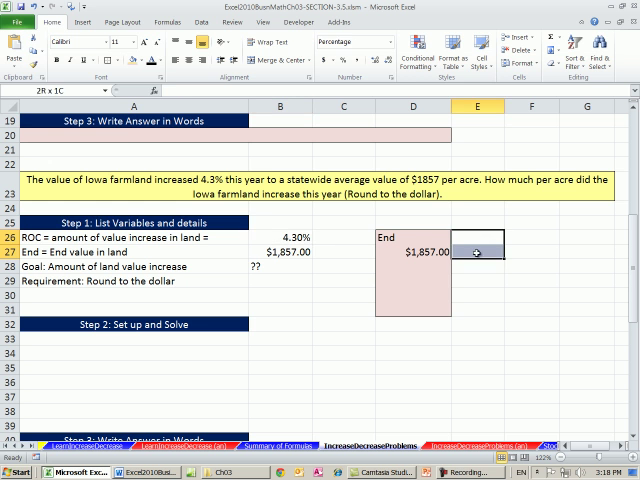
Shade the neighbouring column E cells lavender and select E26
left_click(138, 52)
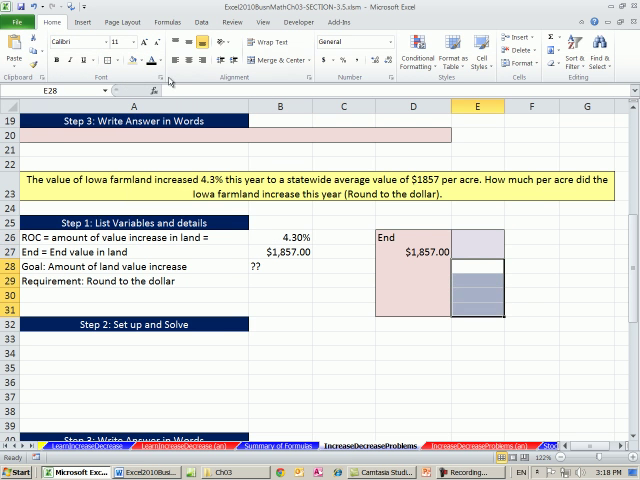
left_click(135, 54)
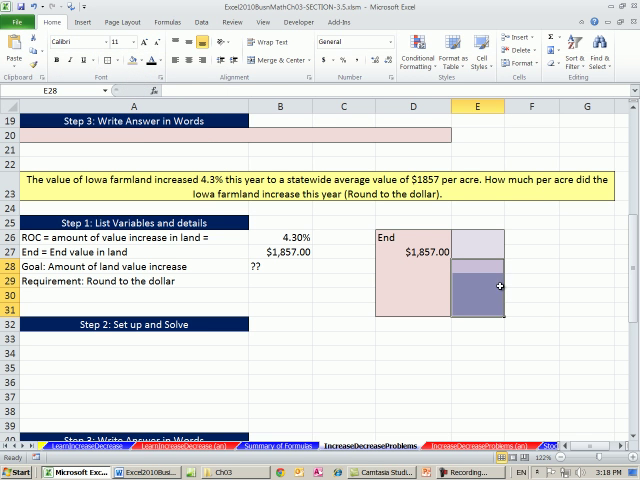
left_click(476, 236)
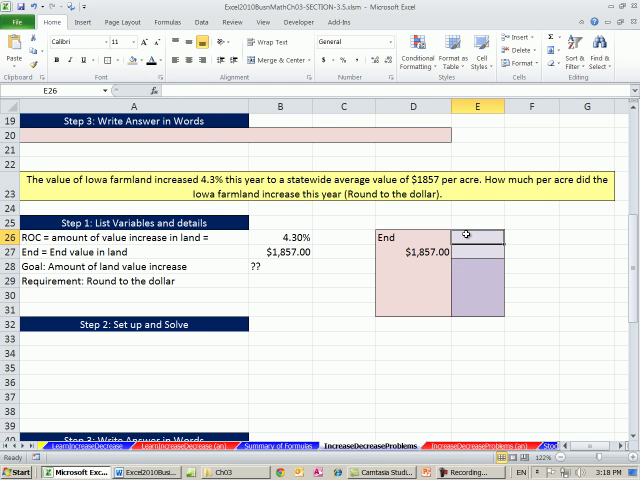
mouse_move(452, 270)
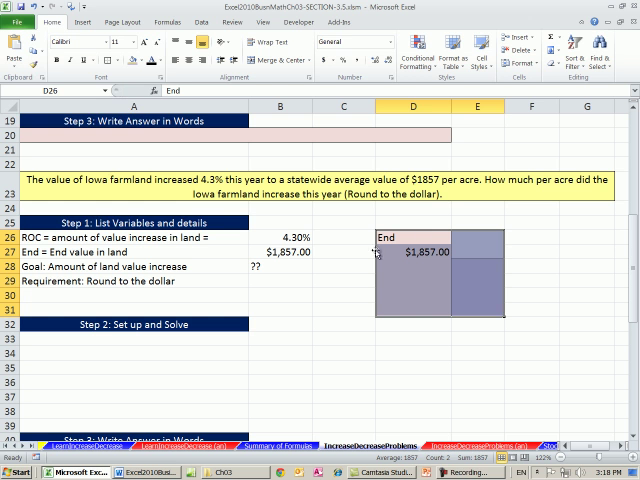
mouse_move(38, 66)
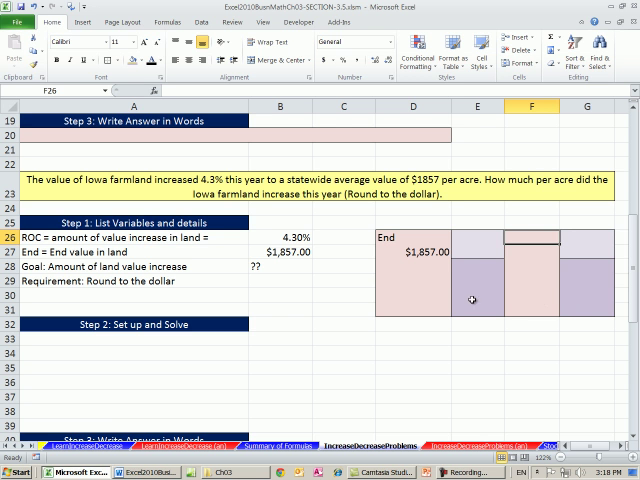
mouse_move(311, 217)
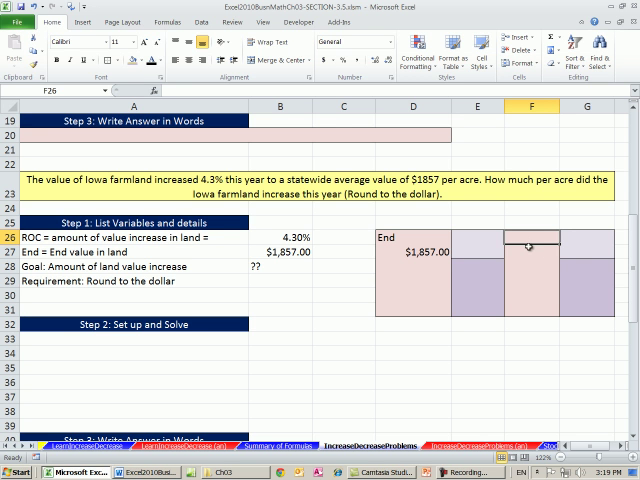
Label the diagram boxes Rate, AOC and ROC
type("Rt")
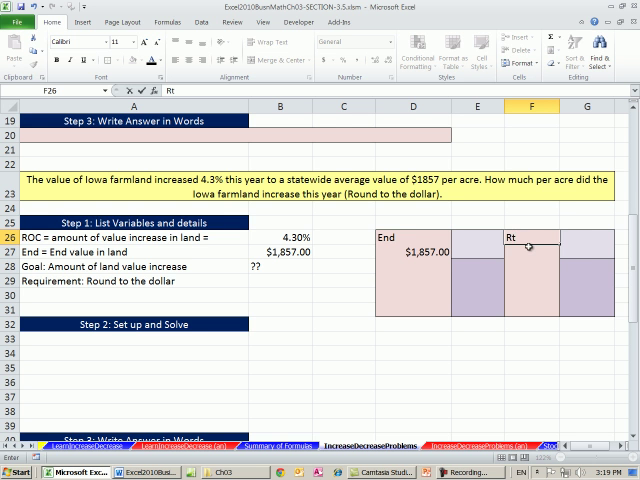
type("Rate")
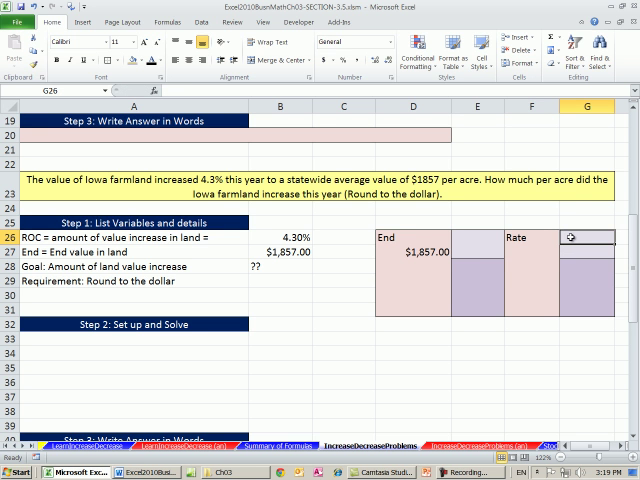
type("AOC")
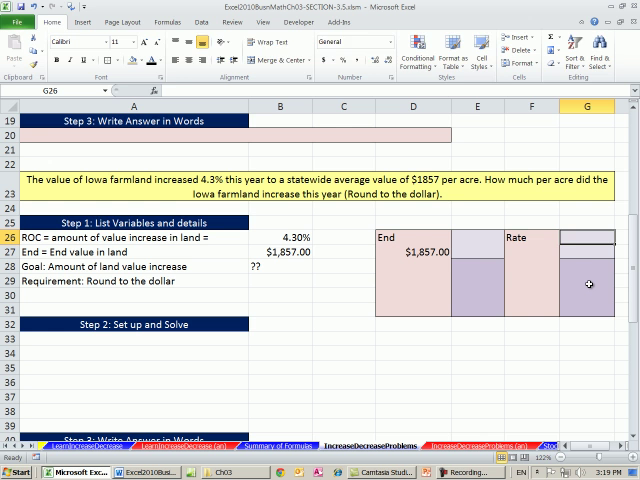
type("ROC")
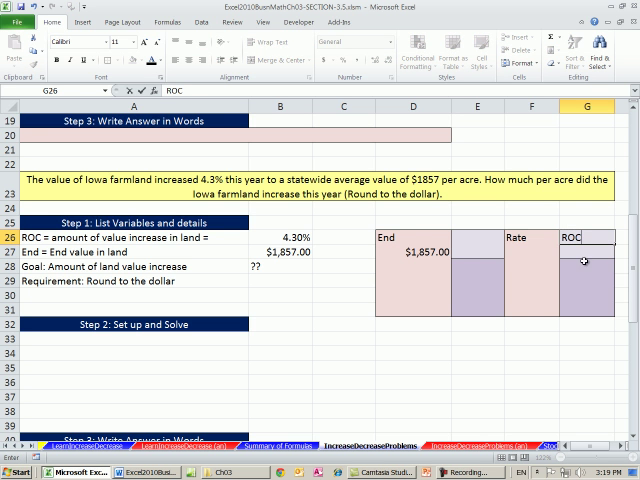
left_click(585, 258)
type("4.3")
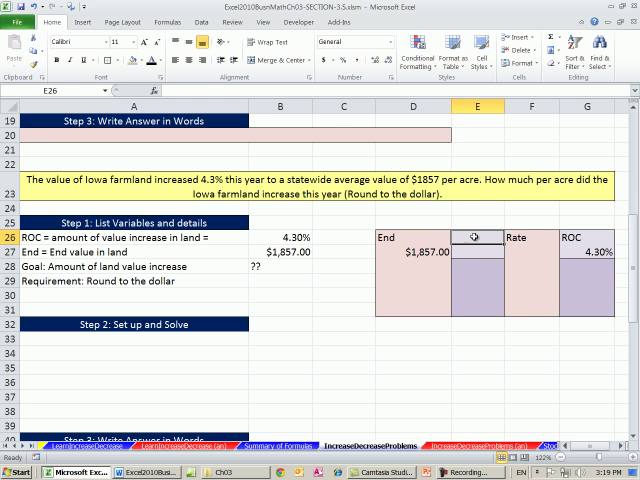
Add AOC and Beg in column E, and Base Rate with 100% under ROC
type("AOC")
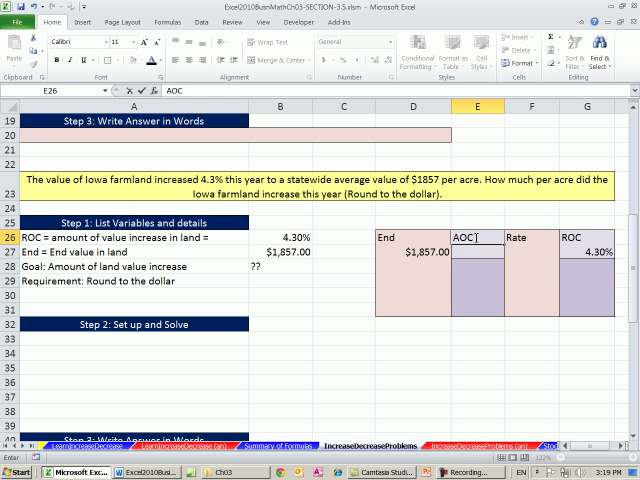
left_click(476, 274)
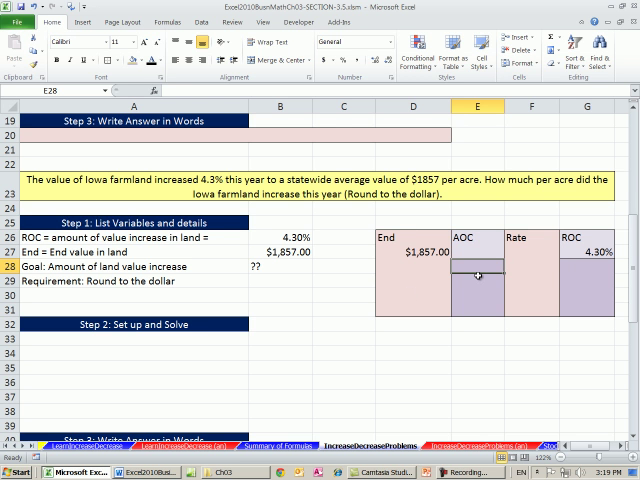
type("Beg")
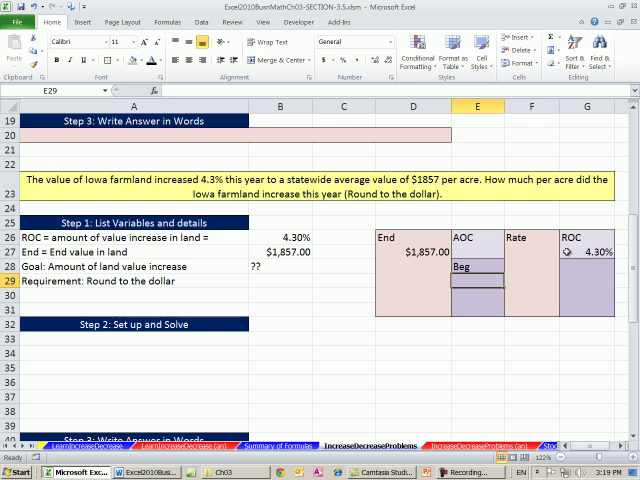
left_click(581, 267)
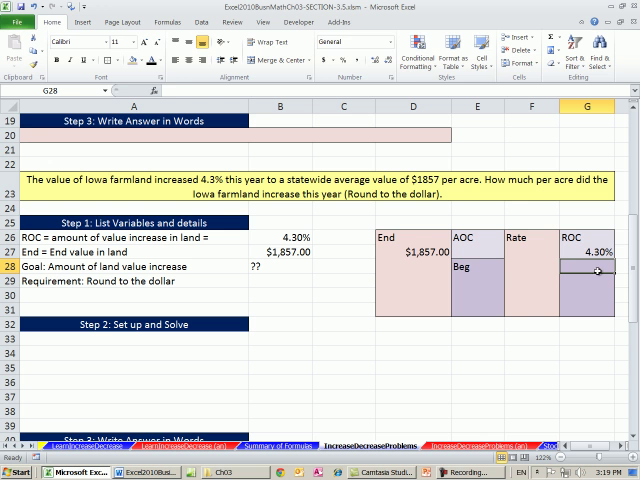
type("BNas")
left_click(587, 281)
type("100")
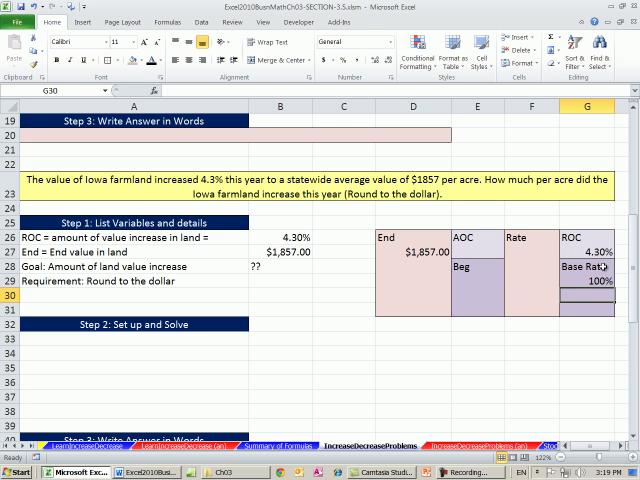
left_click(587, 338)
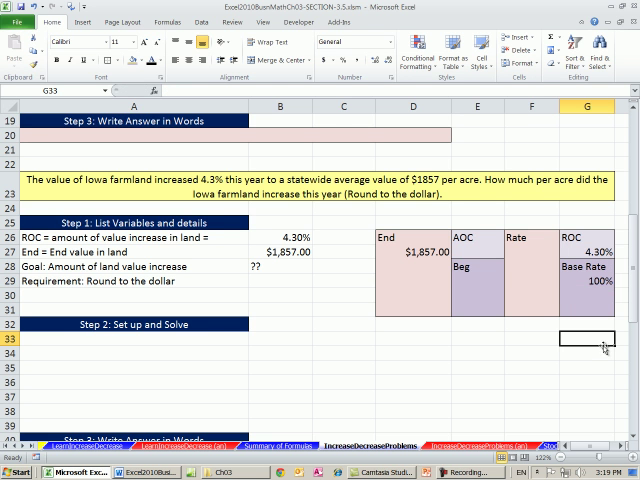
mouse_move(244, 337)
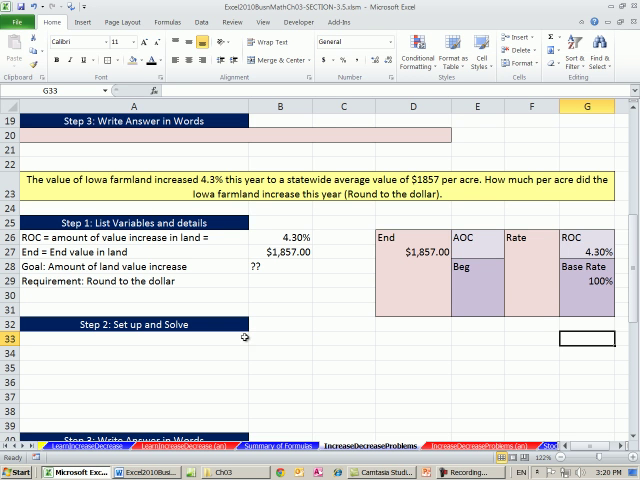
mouse_move(228, 340)
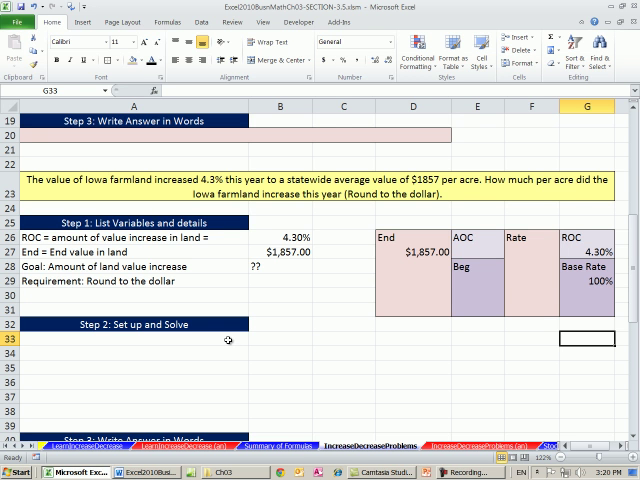
mouse_move(552, 223)
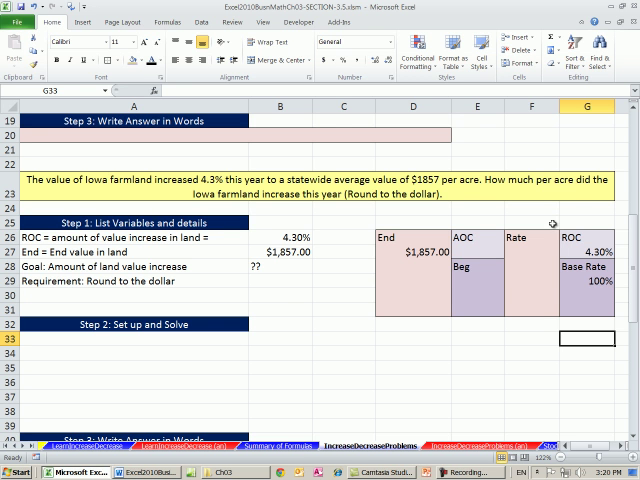
mouse_move(588, 209)
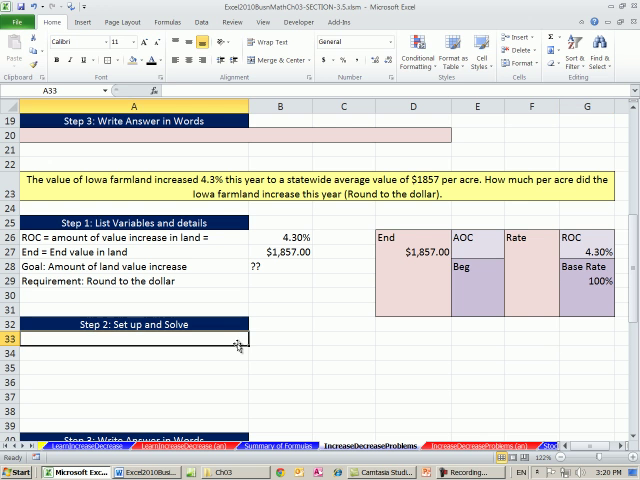
Label A33 Rate, note 'Rate = 1 + ROC' in C33, and enter =1+B26 in B33
type("Rate")
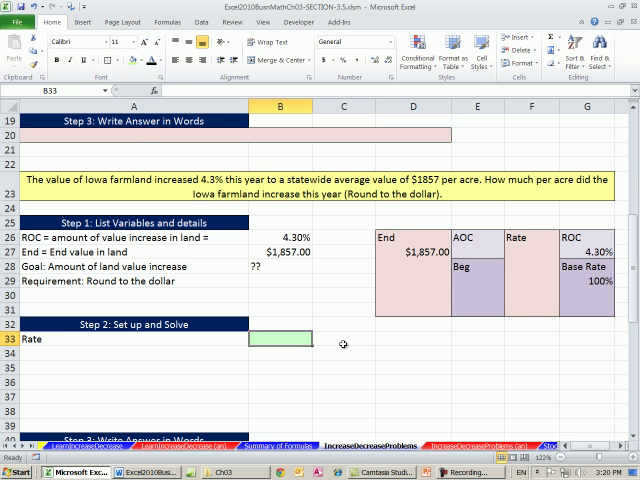
left_click(343, 345)
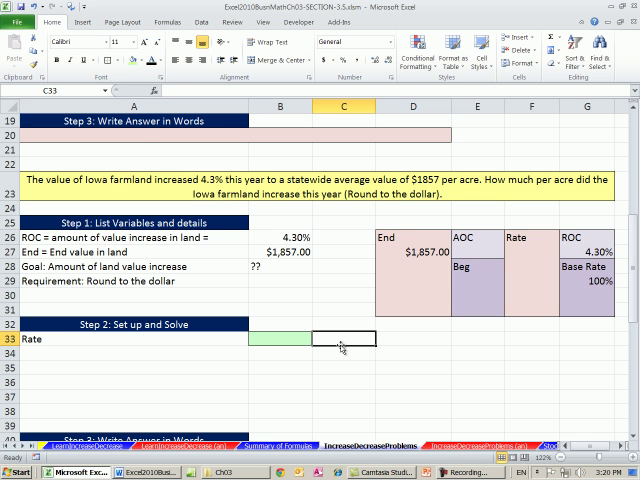
type("Rate = 1")
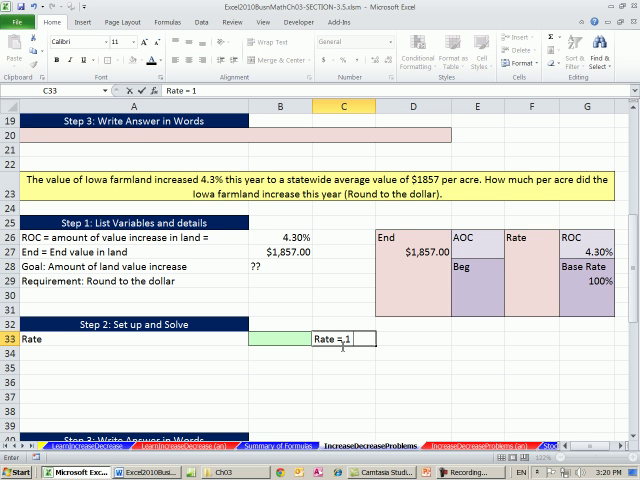
type("+ ROC")
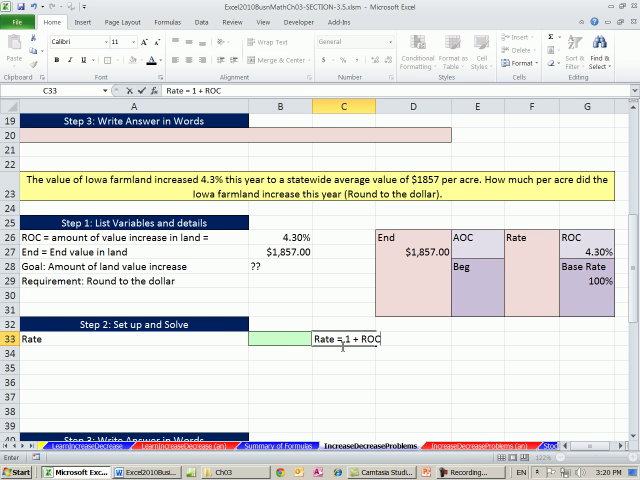
left_click(278, 339)
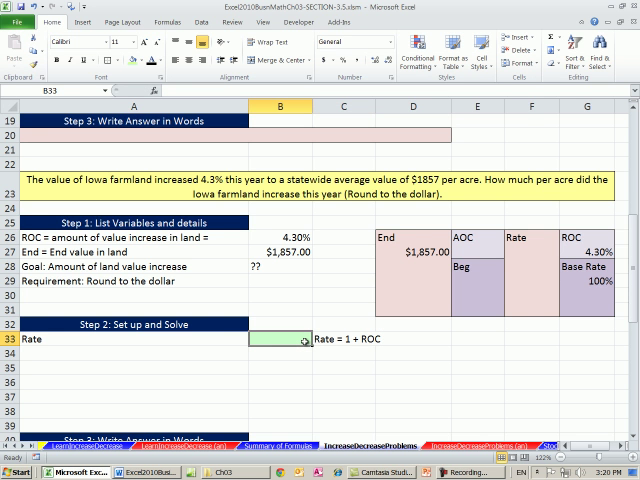
type("=")
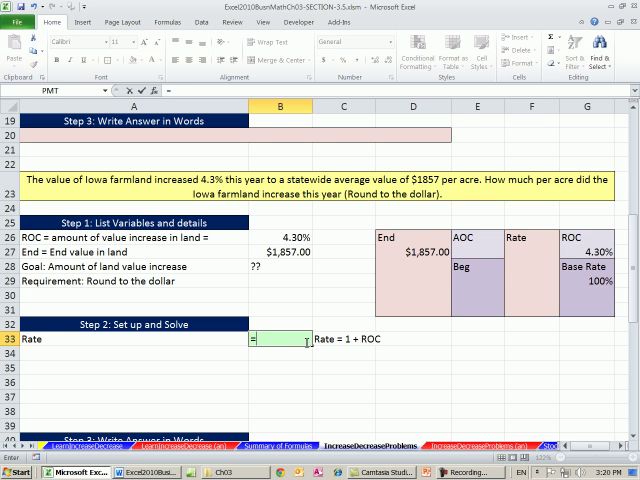
type("1+B26")
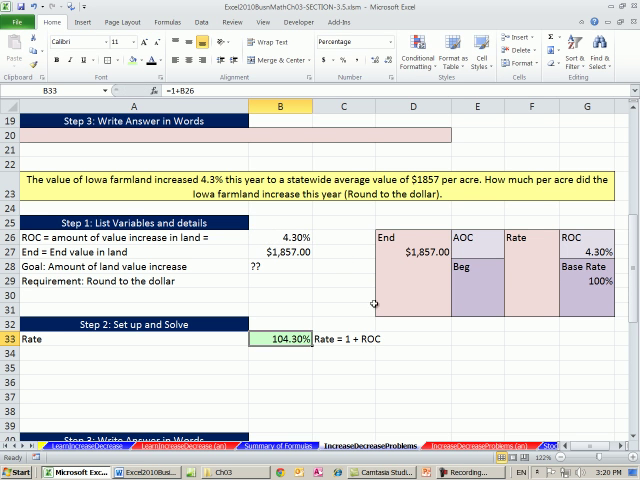
left_click(408, 243)
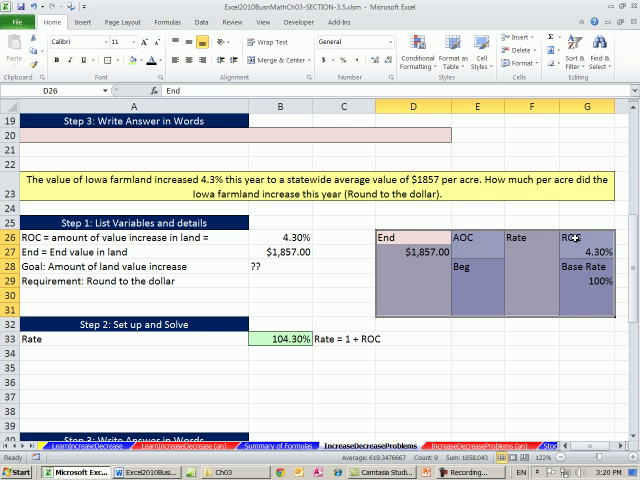
left_click(595, 238)
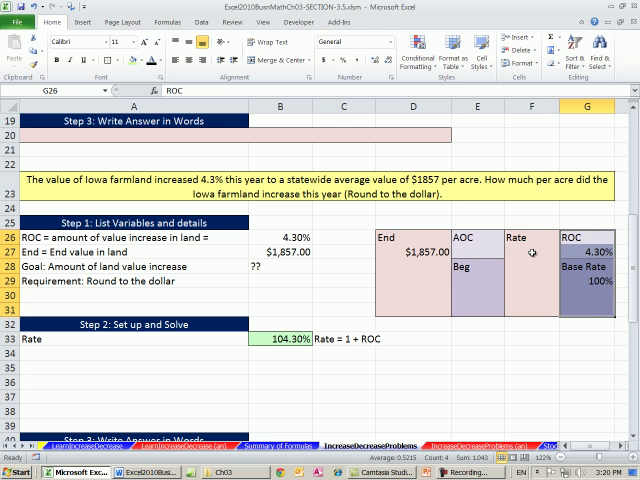
left_click_drag(413, 238, 477, 270)
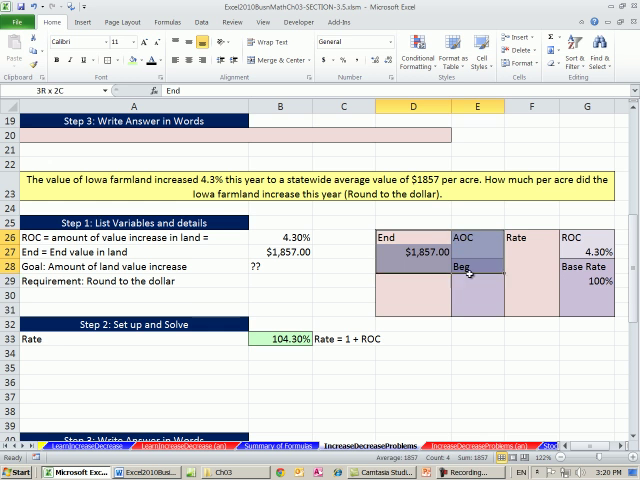
left_click(474, 236)
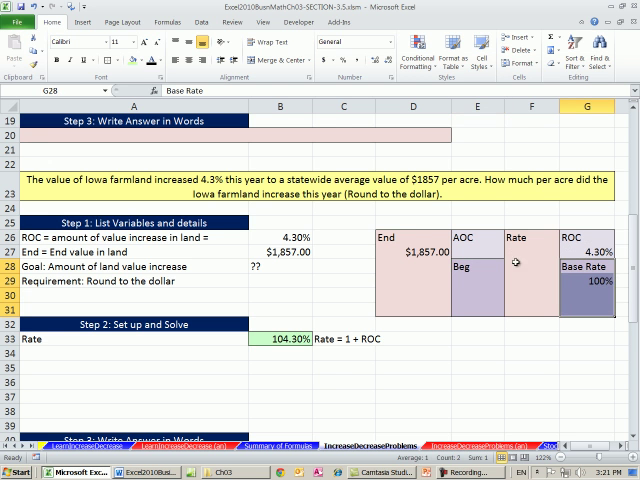
left_click(343, 339)
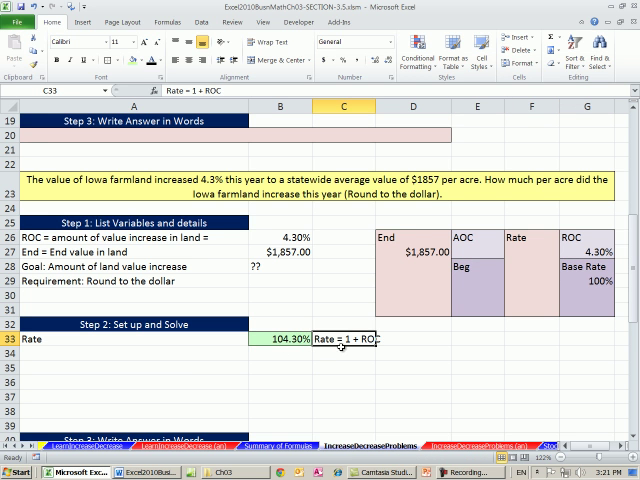
left_click_drag(263, 338, 263, 375)
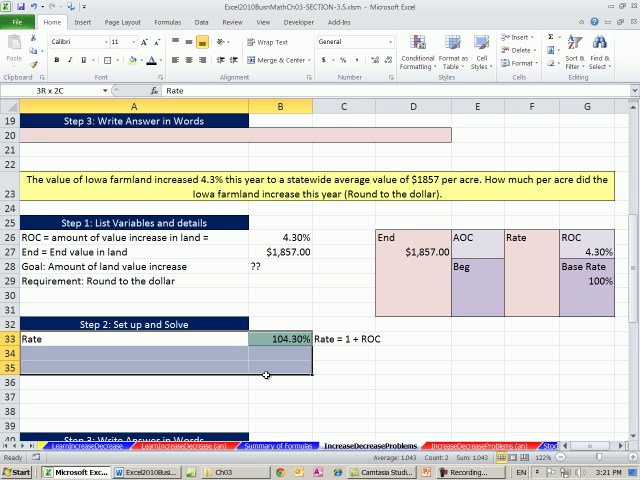
Link the diagram's Rate box to B33 and format it as a percentage (104.30%)
left_click(103, 70)
type("=B33")
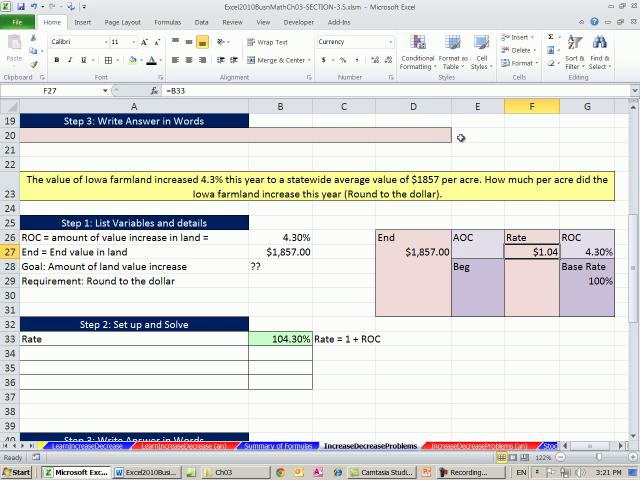
mouse_move(393, 46)
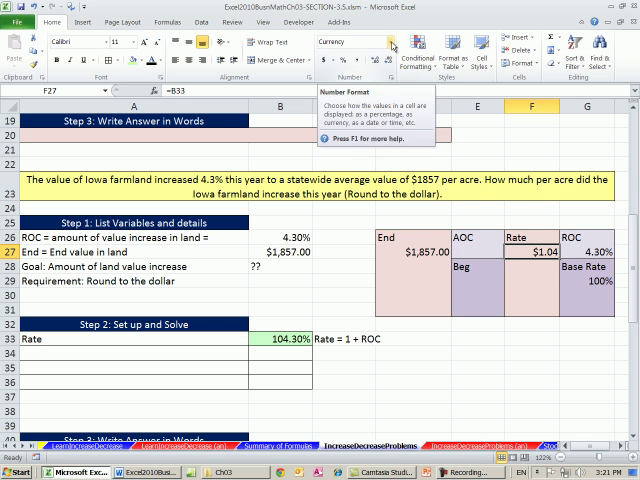
left_click(398, 44)
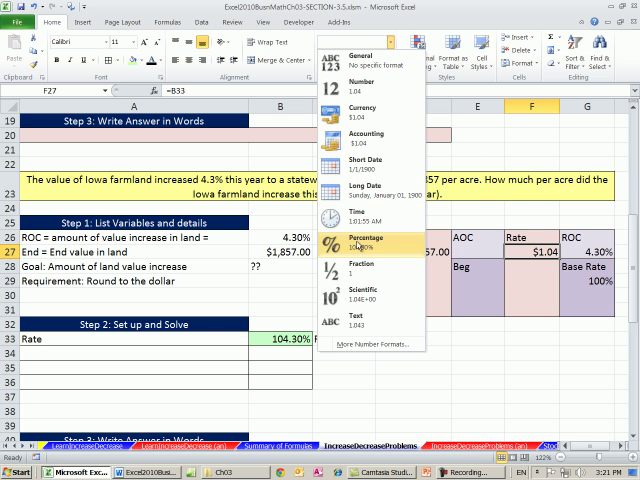
left_click(364, 238)
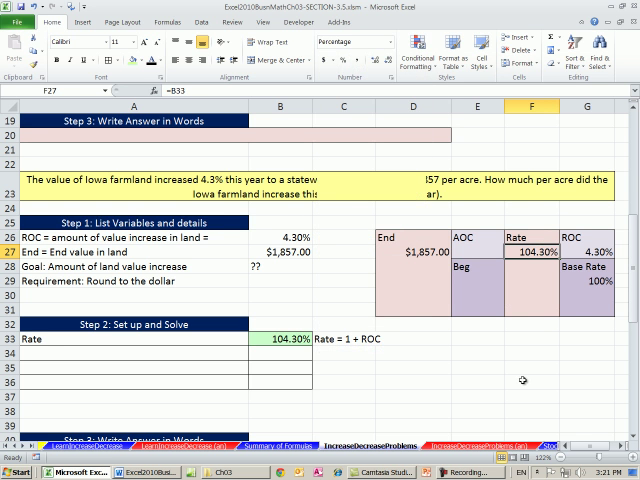
mouse_move(528, 371)
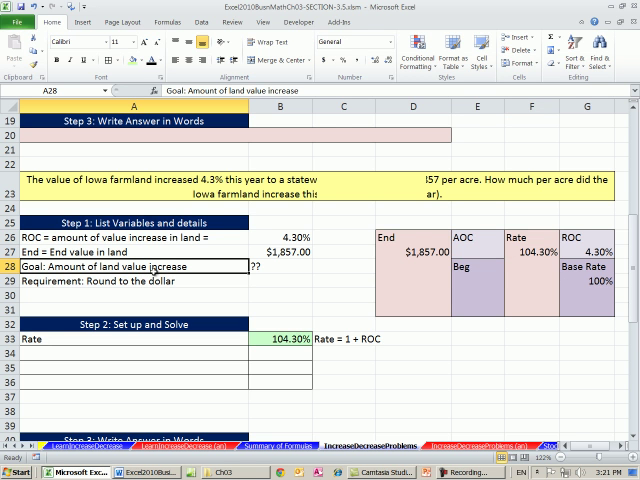
mouse_move(450, 293)
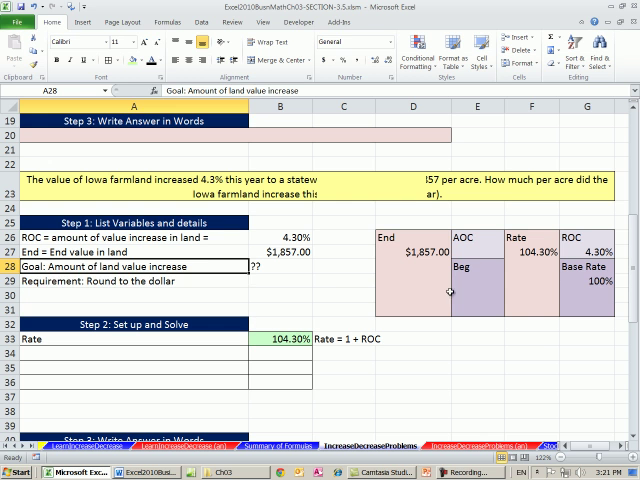
Type 'Beg = Value of land at start of year' in A34 and 'Beg = End/Rate' in C34
left_click(476, 248)
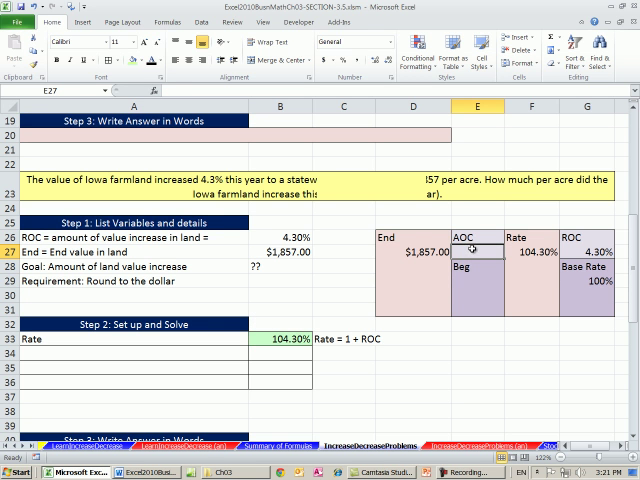
mouse_move(555, 278)
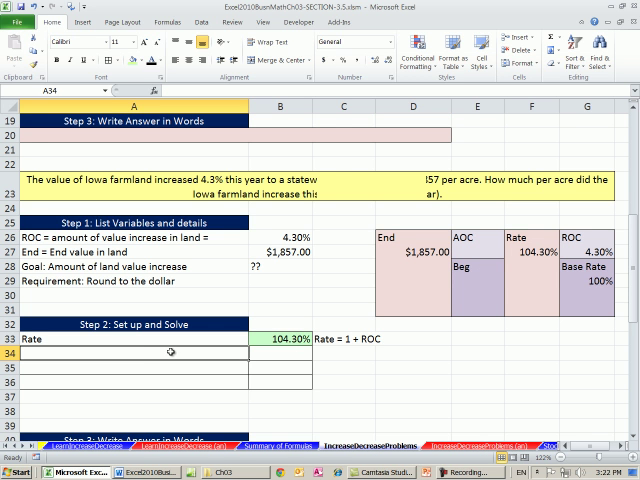
type("Beg =")
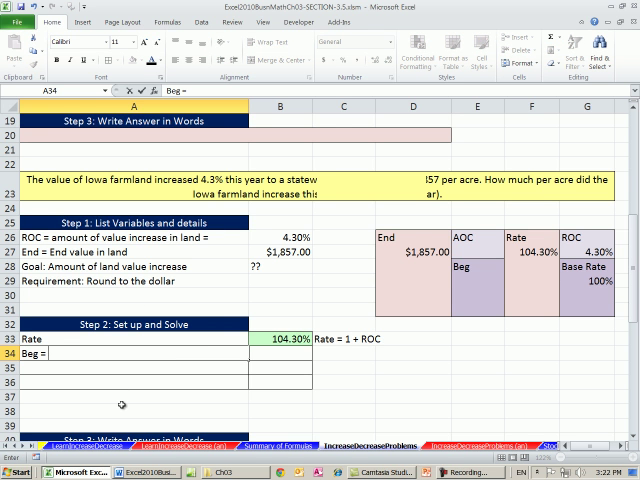
type("Value o")
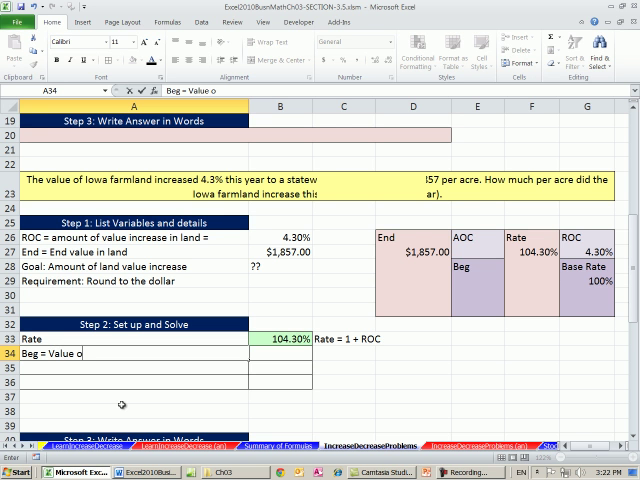
type("f land at")
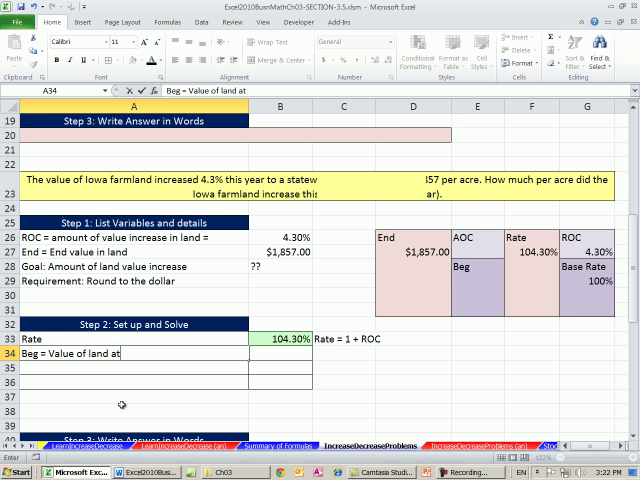
type("start of year")
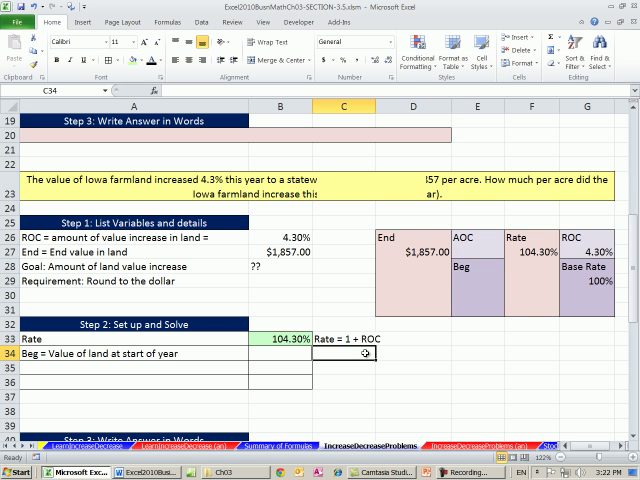
type("Beg =")
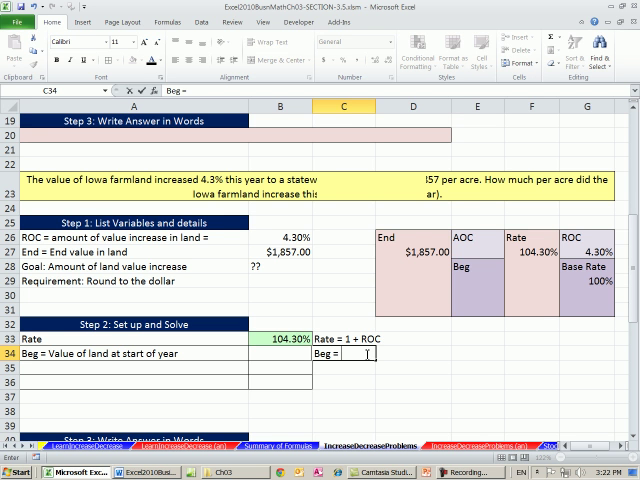
type("End/")
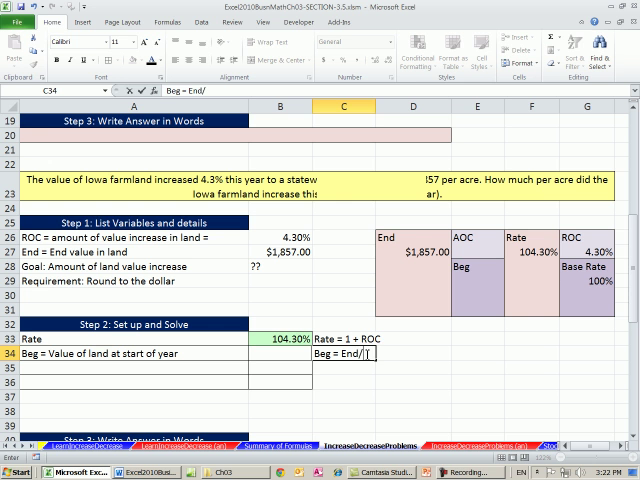
type("Rate")
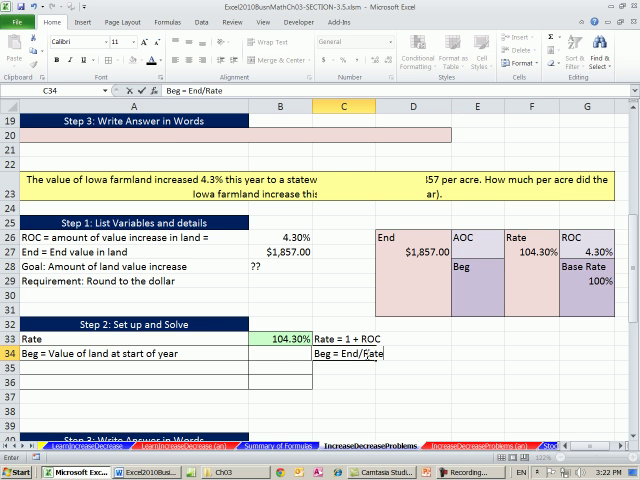
left_click(279, 353)
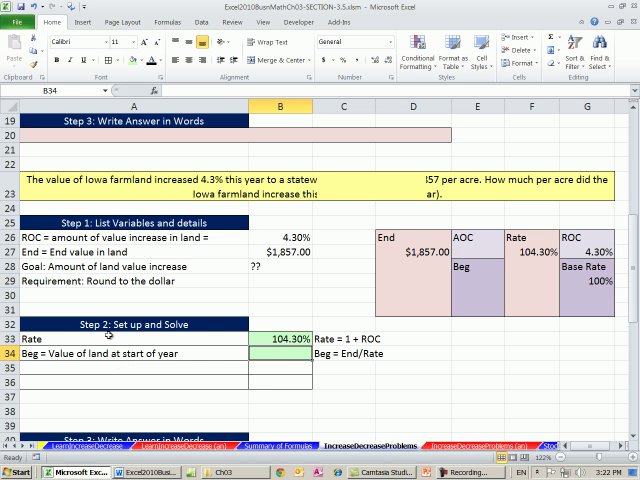
mouse_move(354, 366)
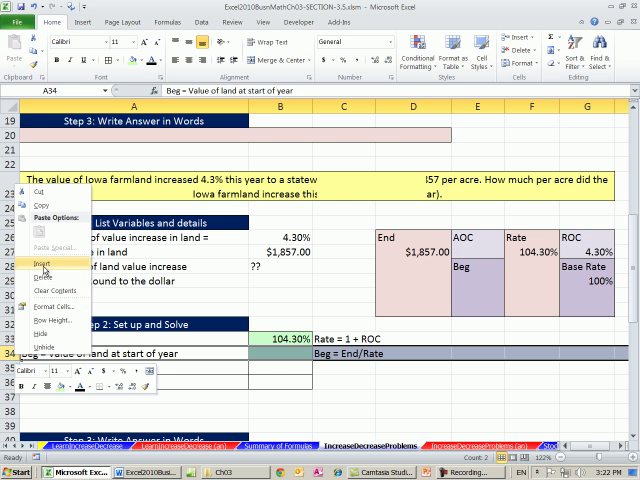
Insert a blank row at row 34, pushing the Beg row down to row 35
left_click(39, 268)
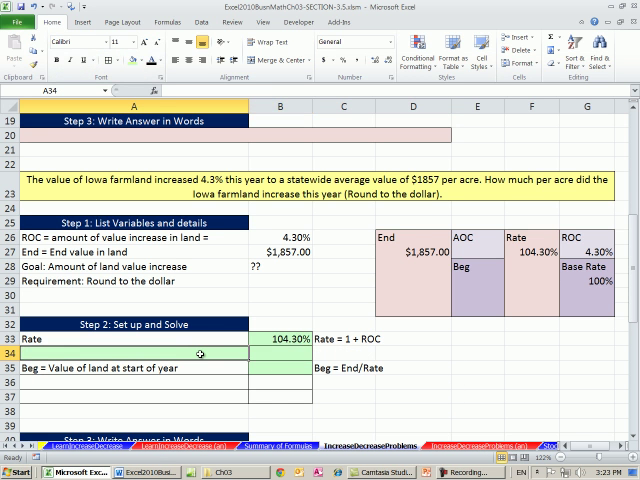
Add 'End = End value in land' linked to B27 ($1,857.00), and compute Beg = B34/B33 ($1,780.44)
type("=")
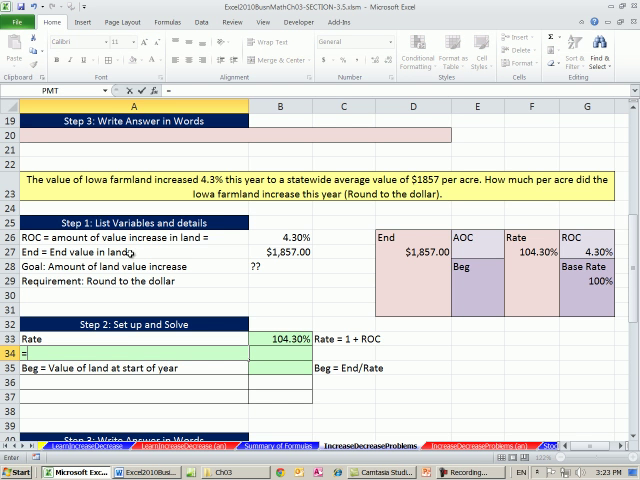
type("End = End value in land")
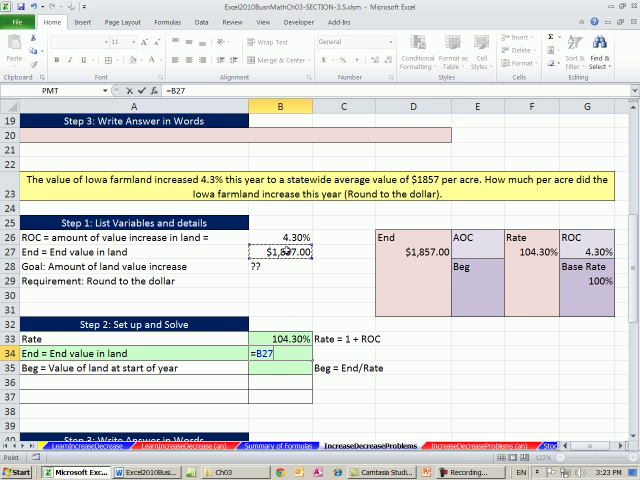
key("Enter")
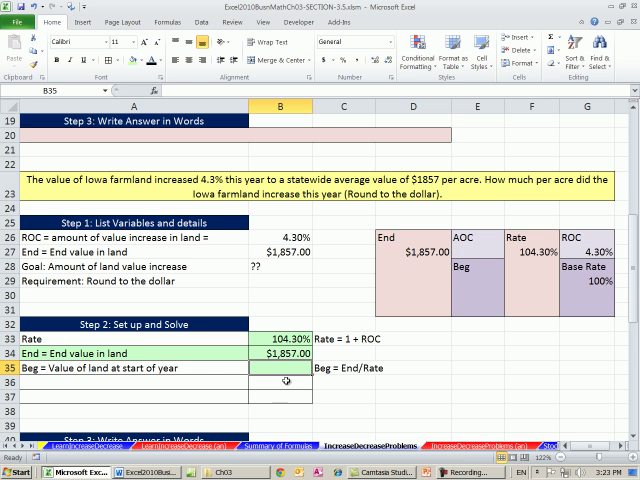
type("=B34/B33")
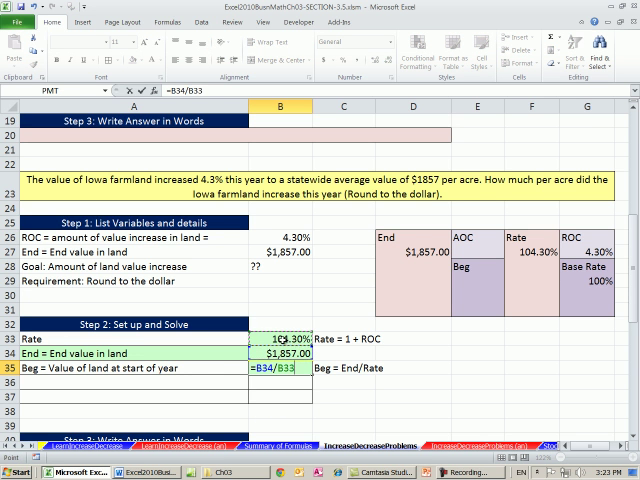
key("Enter")
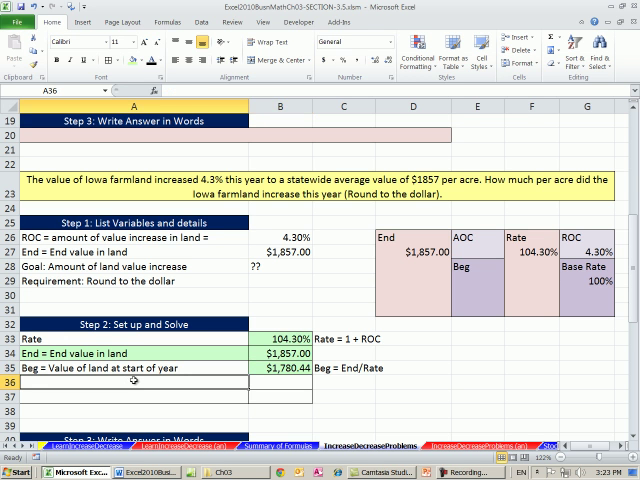
Add a Beg row =A35 noted 'Round - 0' with =ROUND(B35,0), giving $1,780.00
type("=A35")
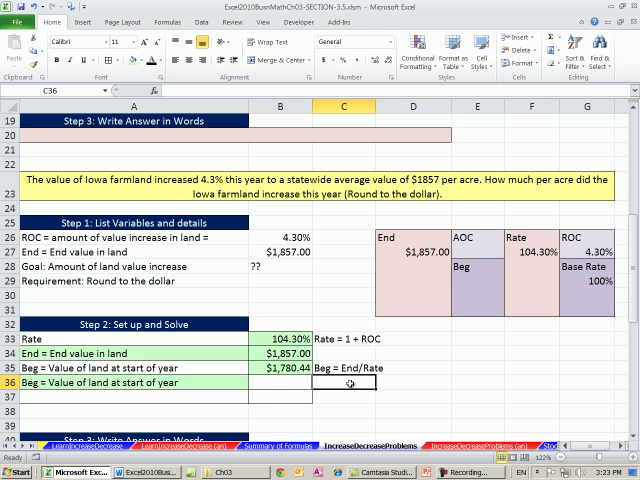
type("Round - 0")
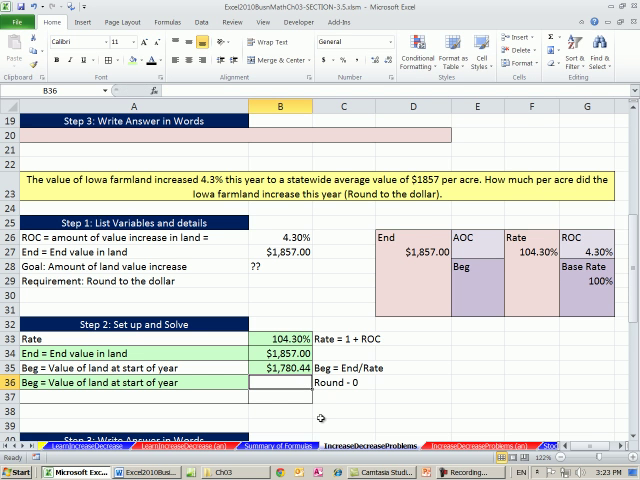
type("=roun")
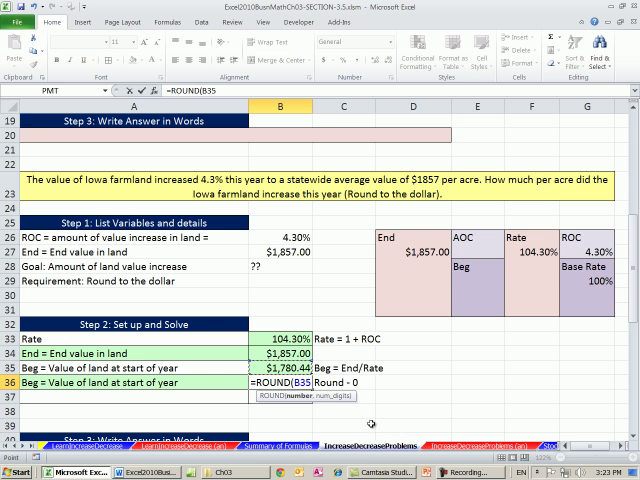
type(",")
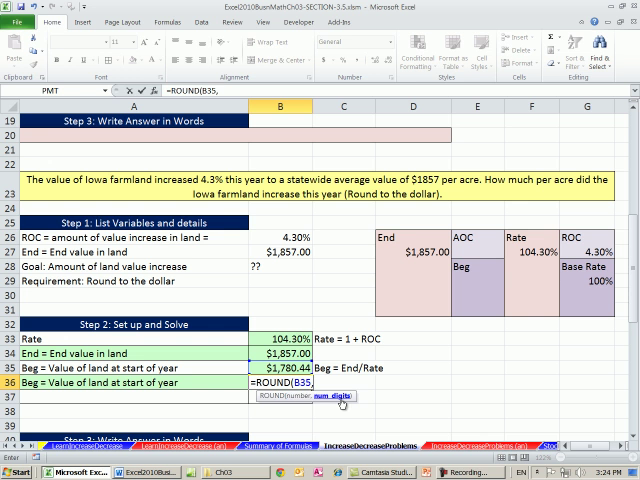
type("0)")
left_click(343, 383)
type("Round - 0")
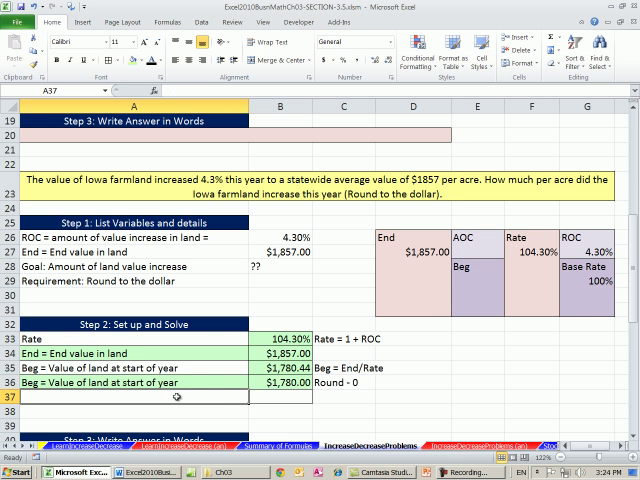
Link the diagram's Beg box (E29) to B36, showing $1,780.00
left_click(475, 278)
type("=")
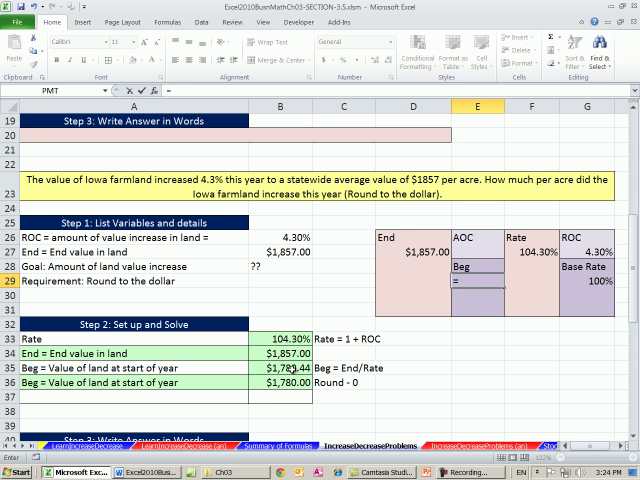
left_click(475, 296)
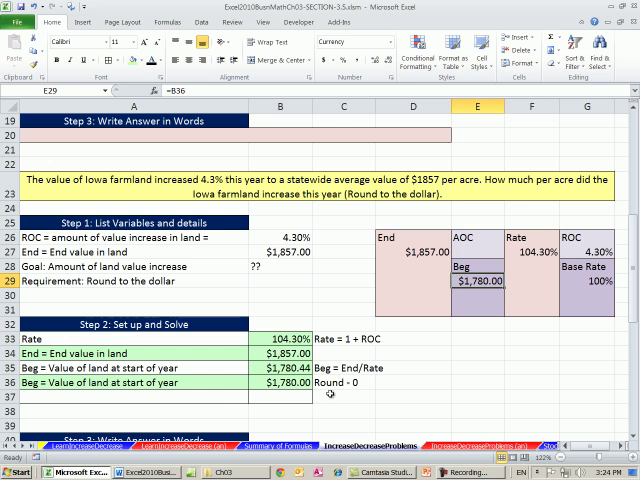
mouse_move(384, 357)
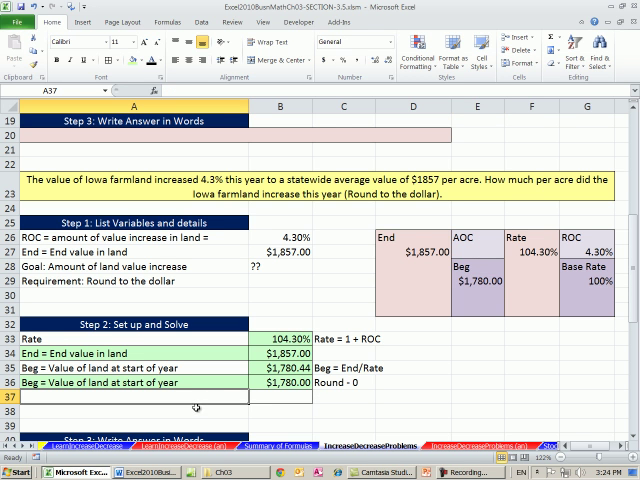
Label 'AOC = Change in value of land', fix 'Cange' to 'Change', and note 'End - Beg'
type("A")
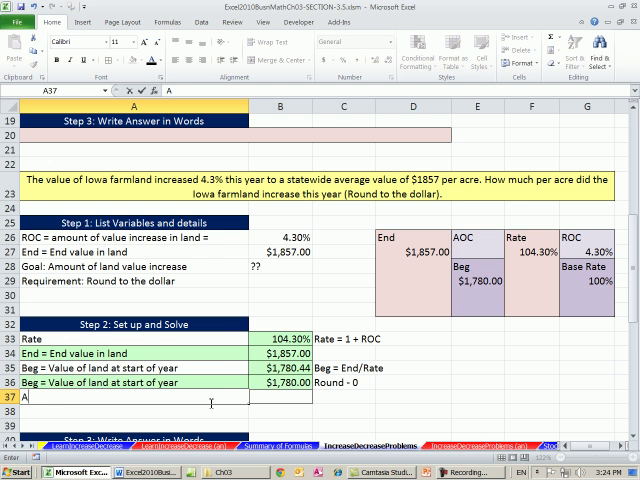
type("AOC = C")
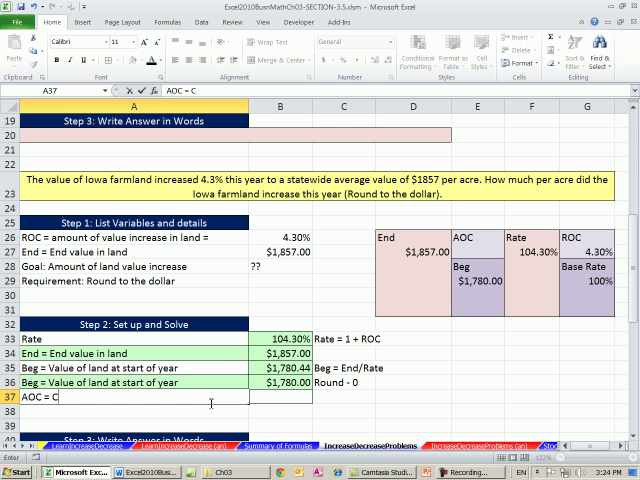
type("ange in")
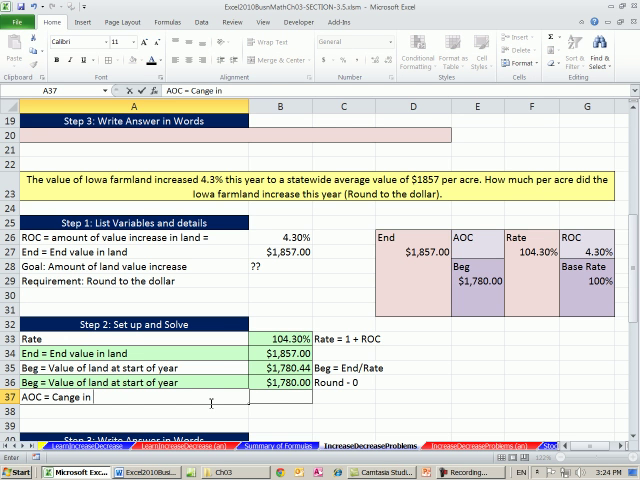
type("v")
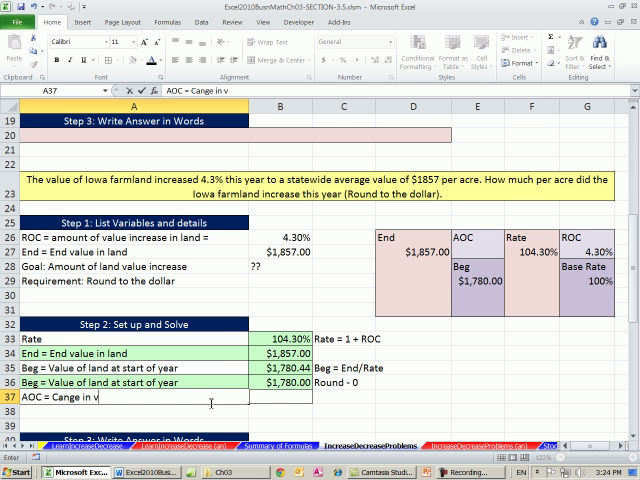
type("alue of land")
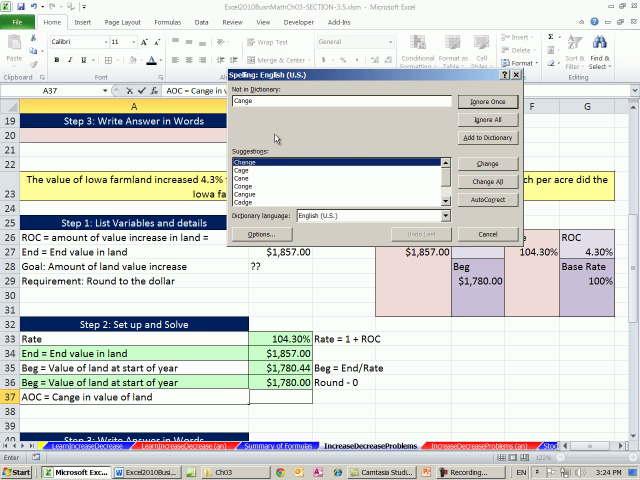
left_click(487, 163)
type("E")
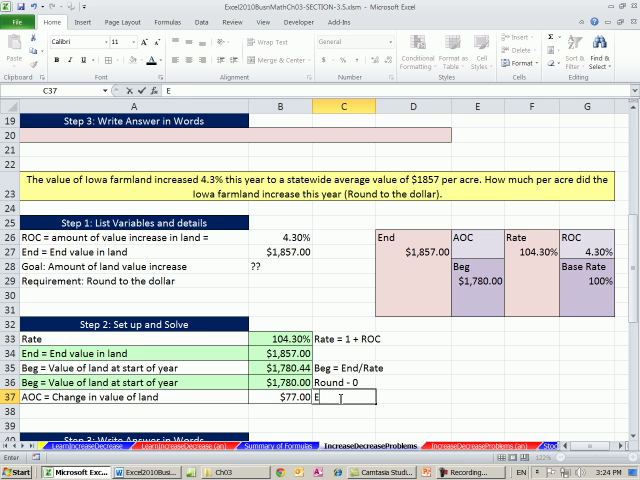
type("nd - Beg")
left_click(478, 339)
type("Check:")
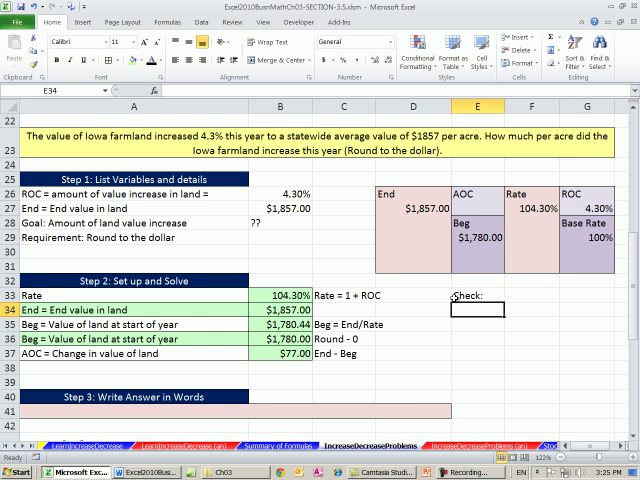
Label the rate-of-change check ROC with the note 'AOC/Beg'
type("ROC")
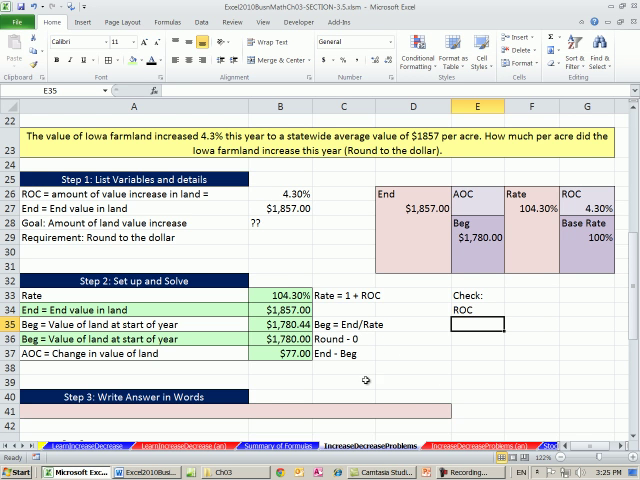
left_click(283, 353)
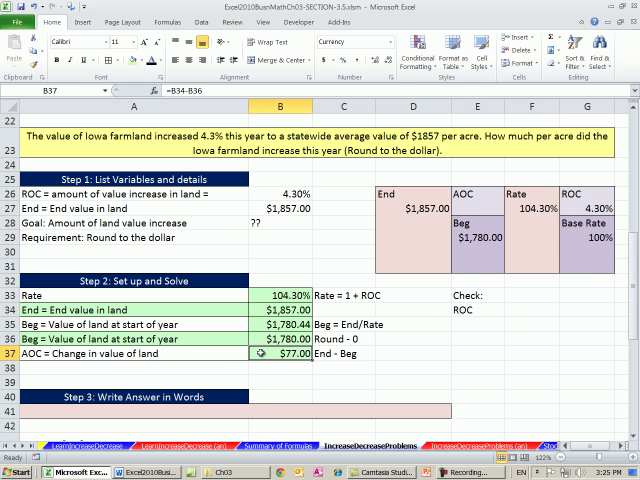
left_click(532, 310)
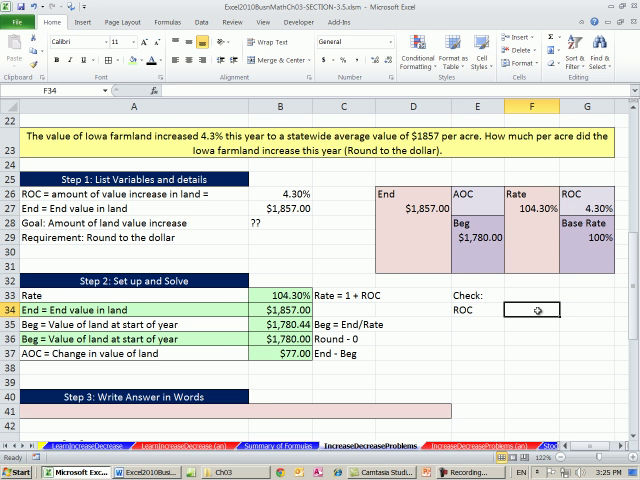
type("A")
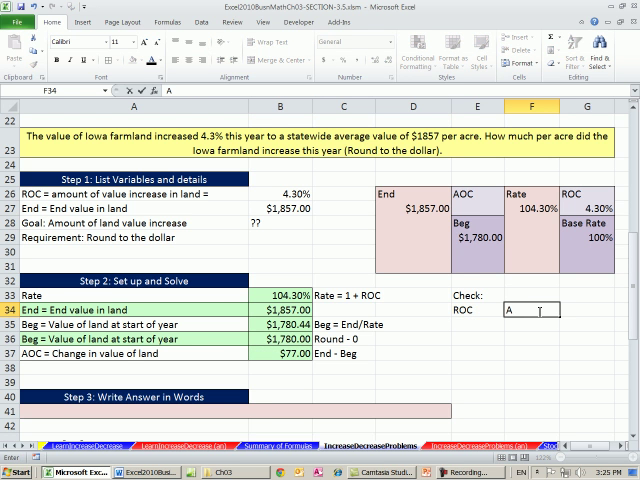
type("OC/")
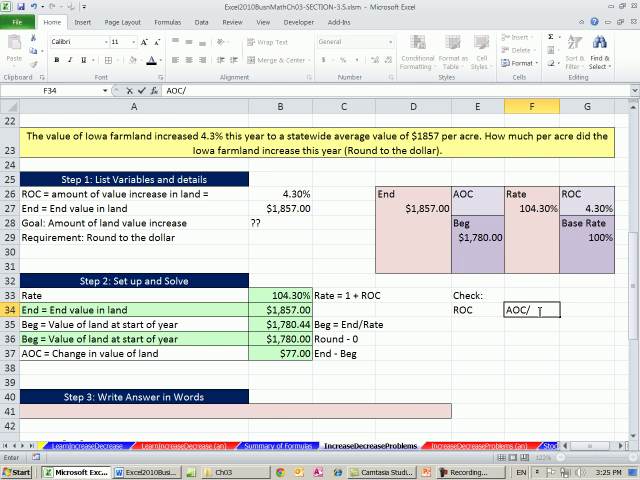
type("Beg")
left_click(478, 324)
type("=B37")
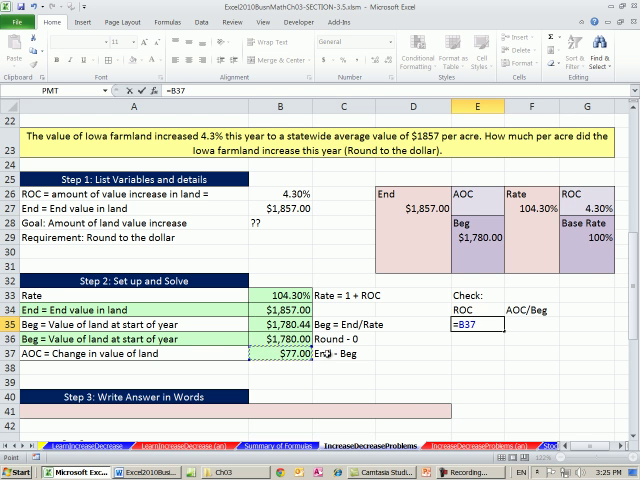
Enter the ROC check formula dividing AOC by Beg, giving 0.0432584
type("/B34")
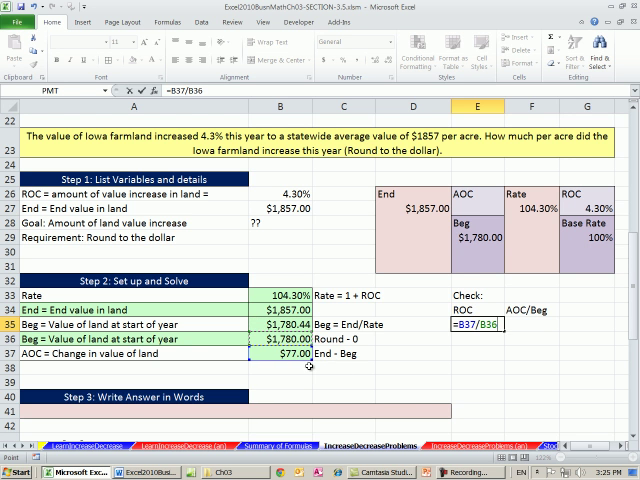
key("Enter")
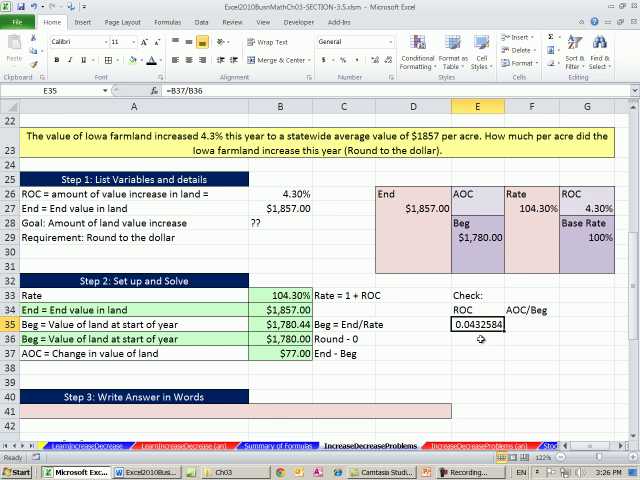
double_click(484, 325)
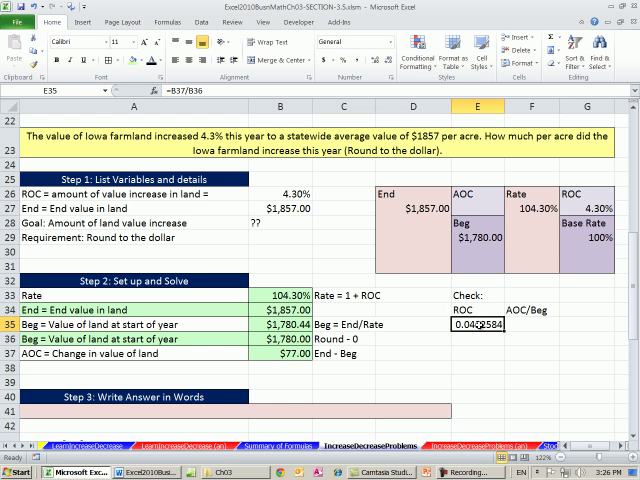
left_click(543, 324)
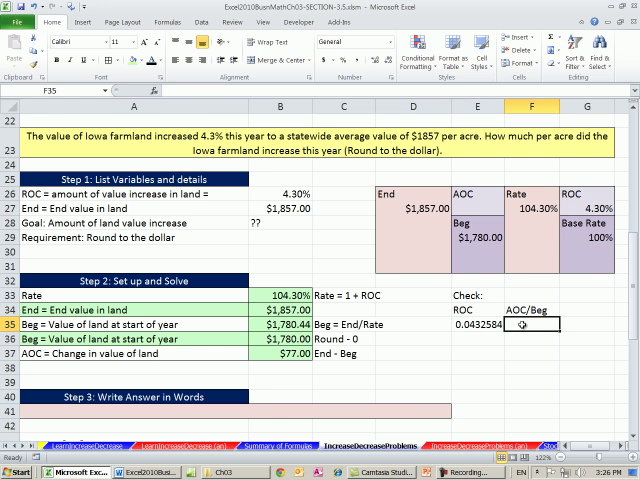
Note 'used rounded answer' and enter a second check =B34/B35-1
type("used rounded answer")
left_click(478, 338)
type("=")
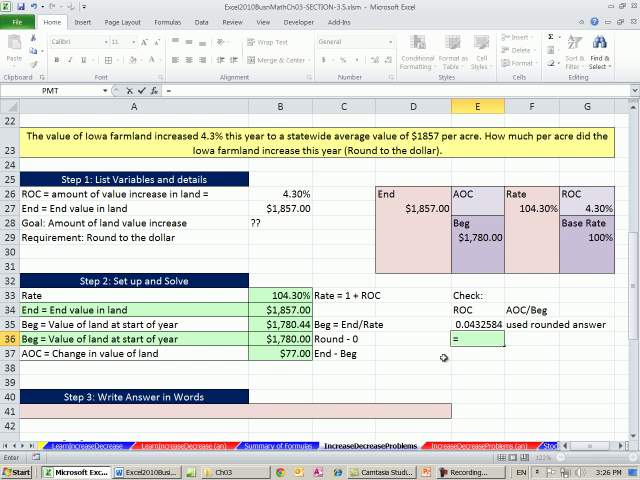
type("(")
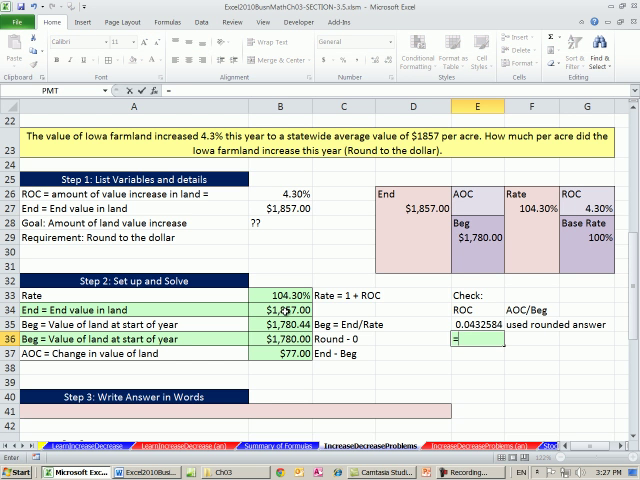
type("=B34")
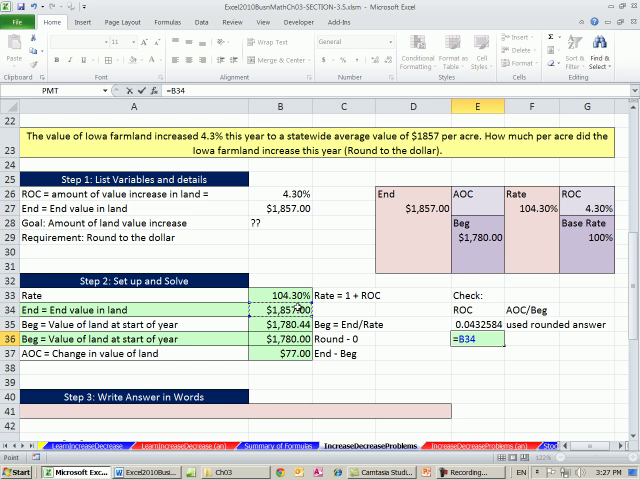
type("/")
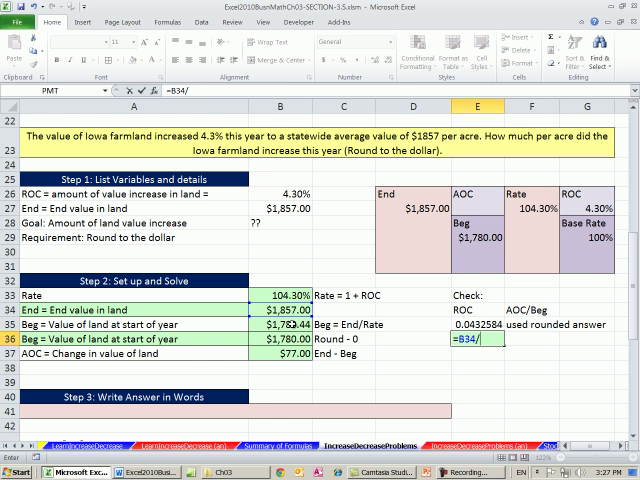
left_click(273, 338)
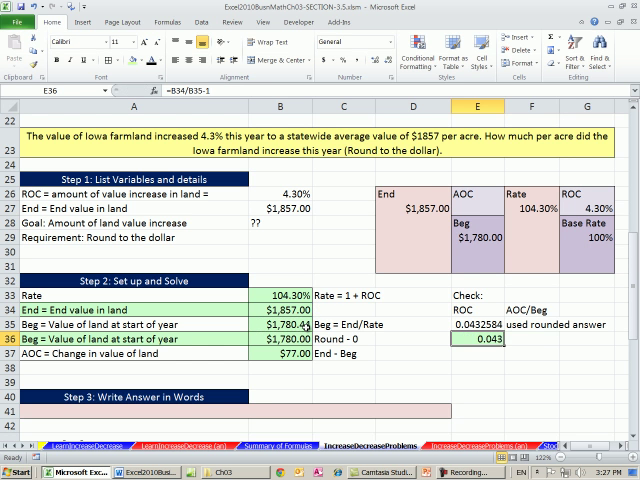
Label the second check 'End/Beg-1', giving 0.043
left_click(535, 340)
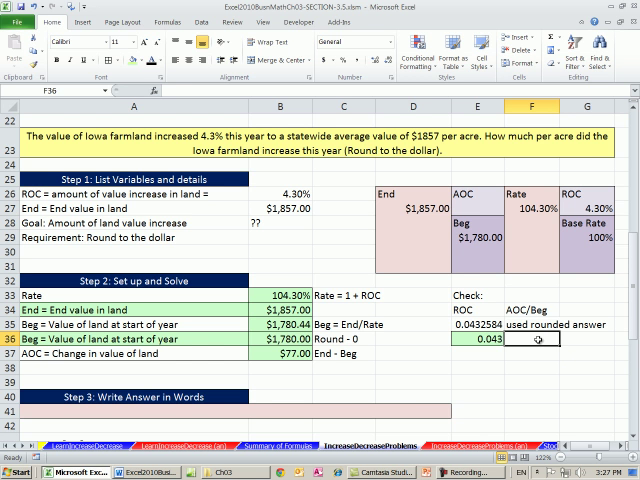
mouse_move(536, 341)
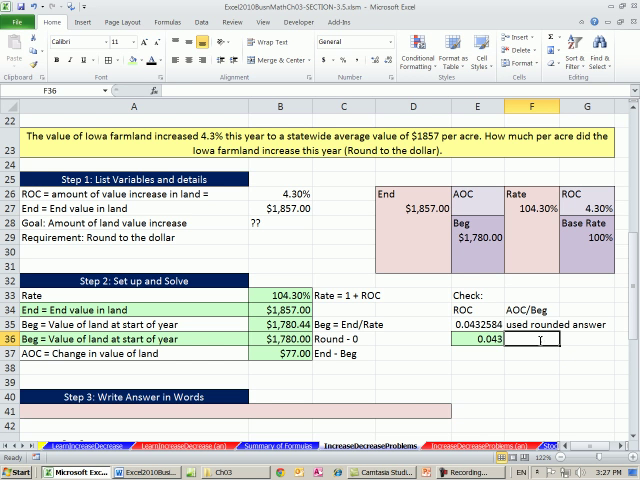
type("End")
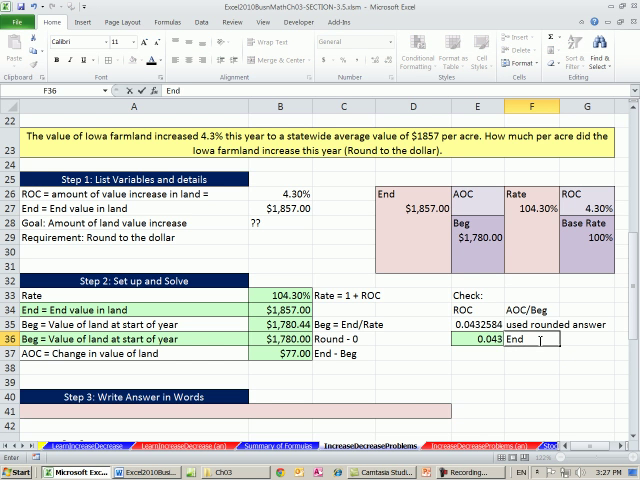
type("/B")
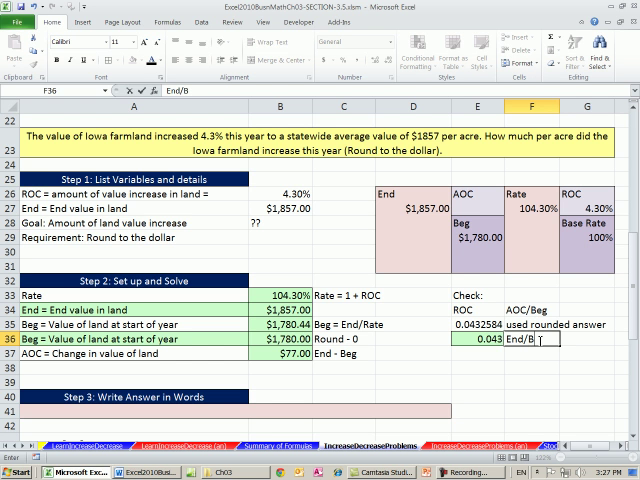
type("eg")
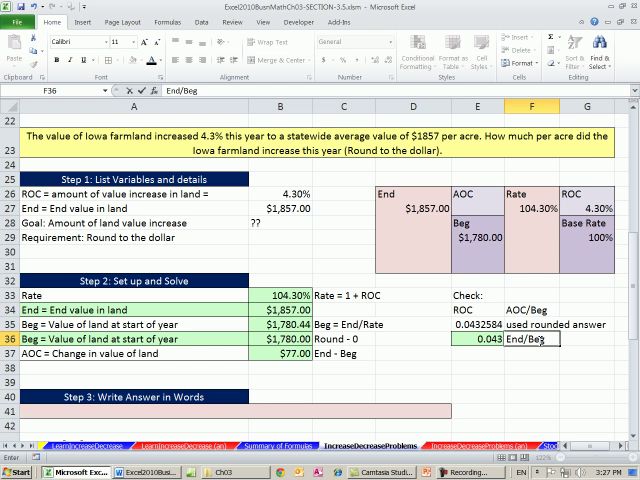
type("-1")
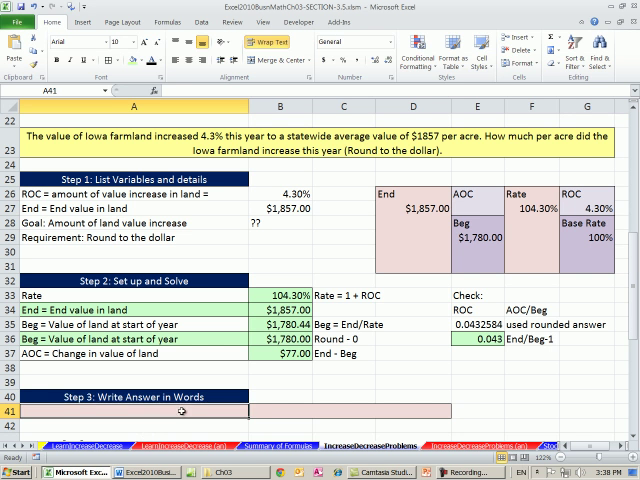
Type 'On average' in the Step 3 answer cell A41
type("O")
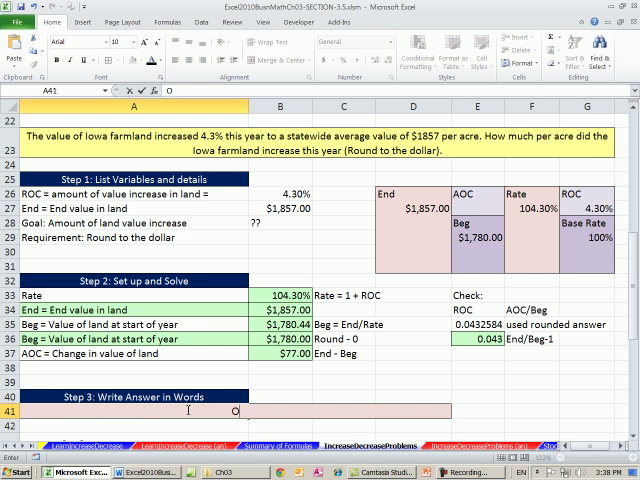
type("On average")
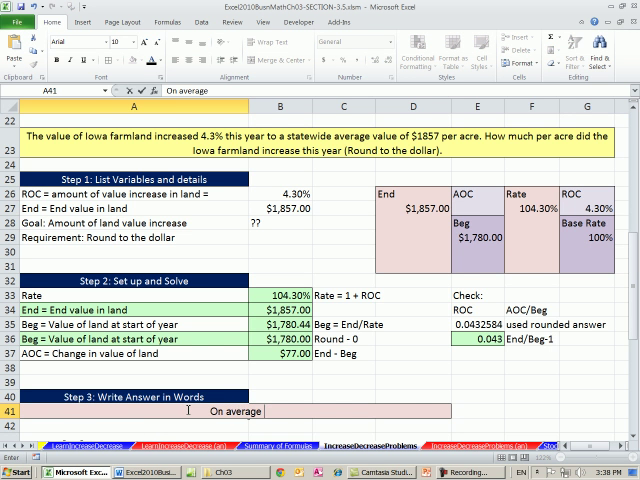